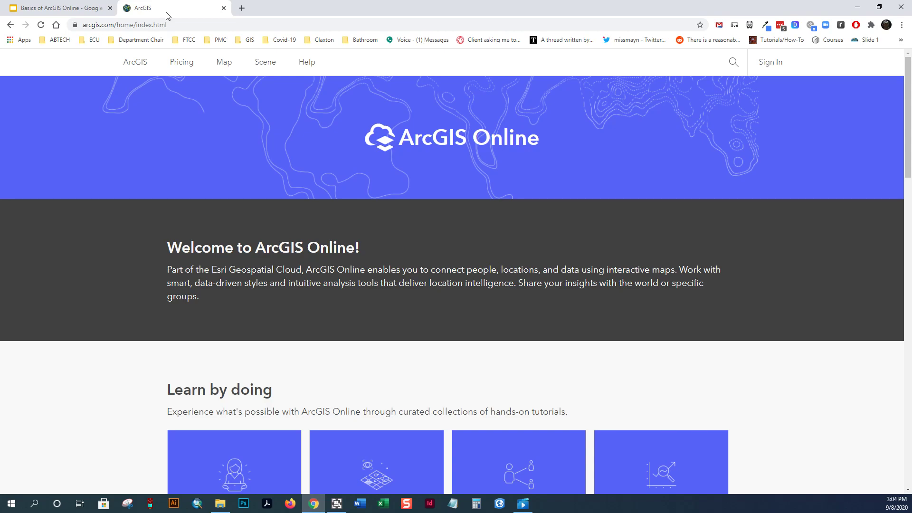
- Go to the ArcGIS Online product overview and scroll to 'What you can do with ArcGIS Online'
scroll(down, 3)
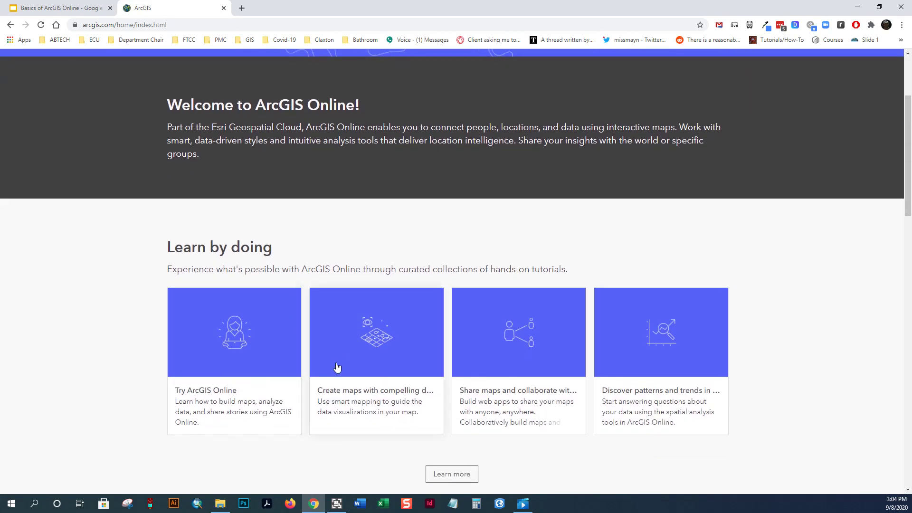
mouse_move(360, 354)
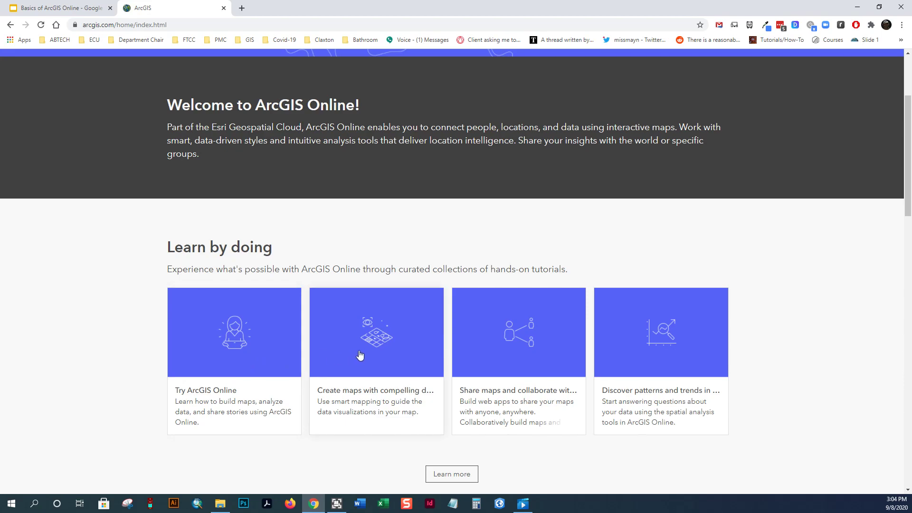
mouse_move(542, 371)
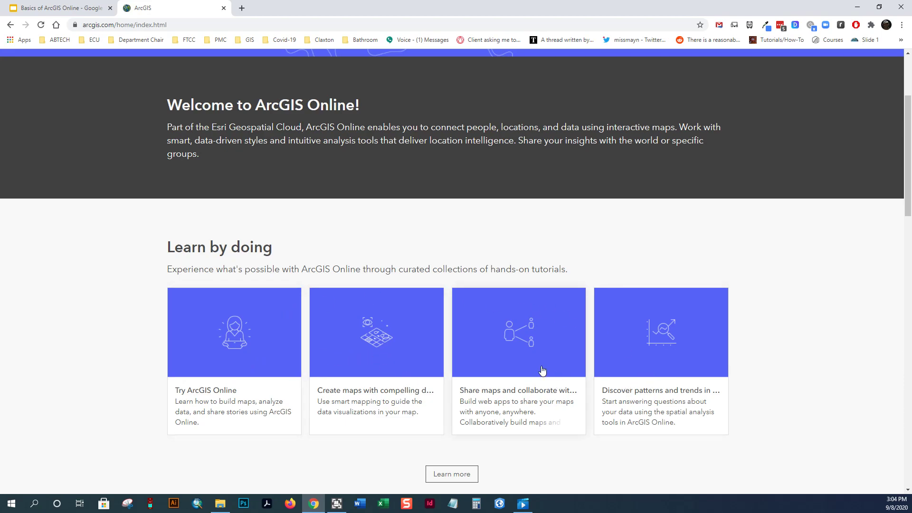
mouse_move(268, 407)
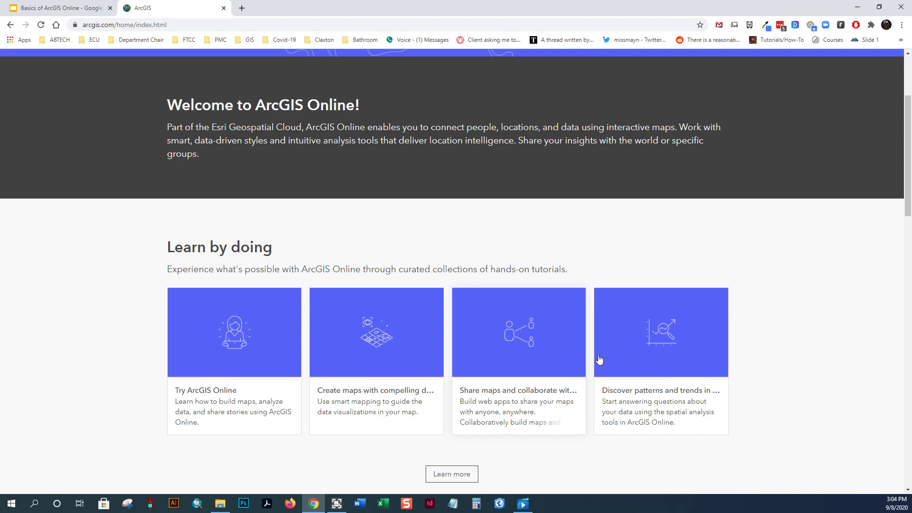
scroll(up, 3)
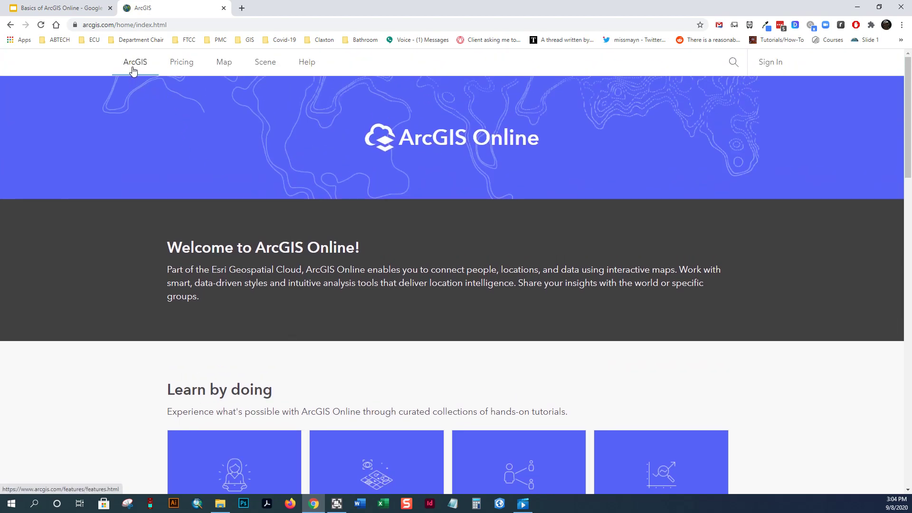
click(134, 62)
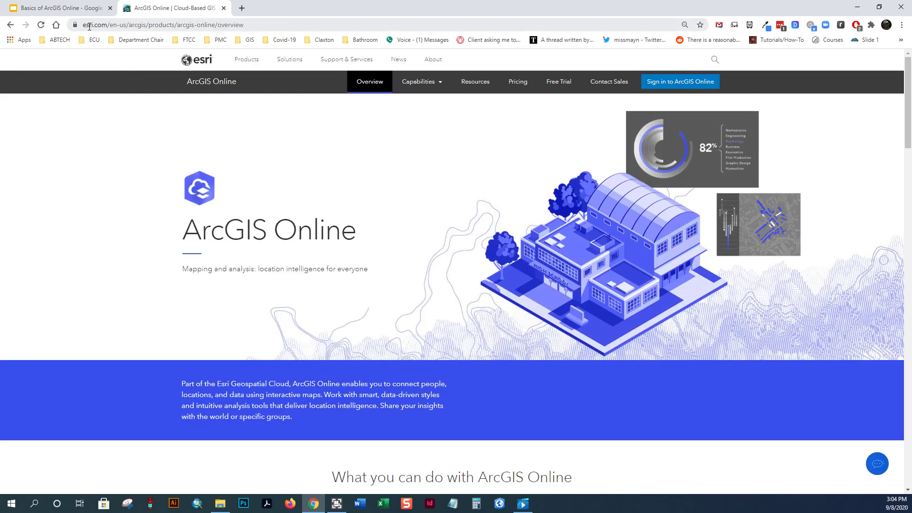
mouse_move(389, 255)
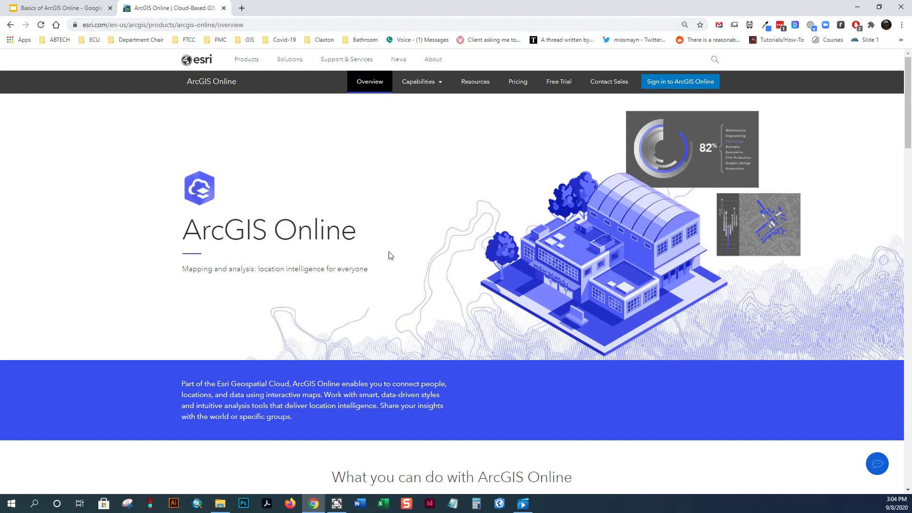
scroll(down, 3)
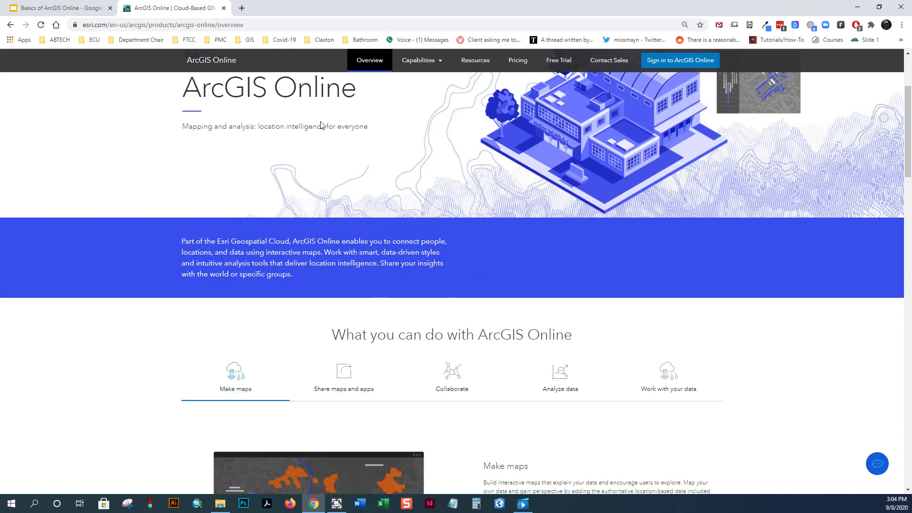
scroll(down, 3)
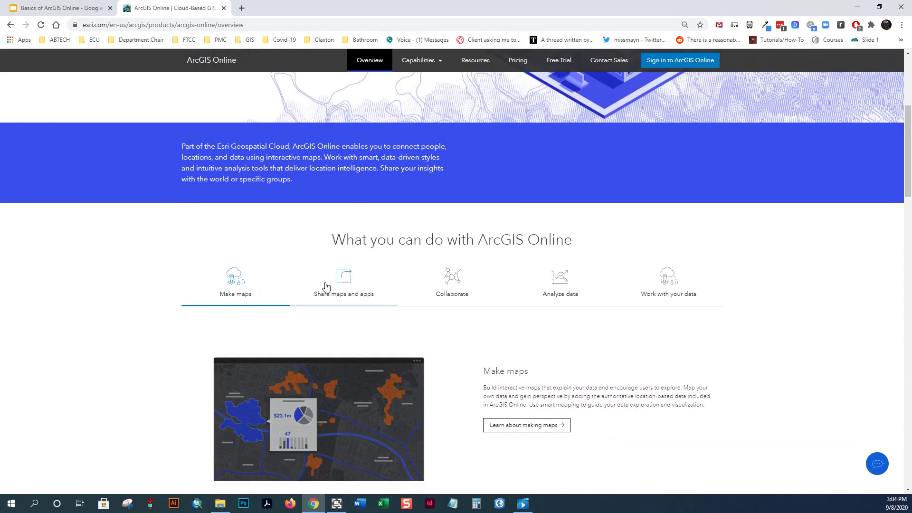
- Review the sharing, collaboration, data analysis and work-with-your-data capability topics
click(342, 282)
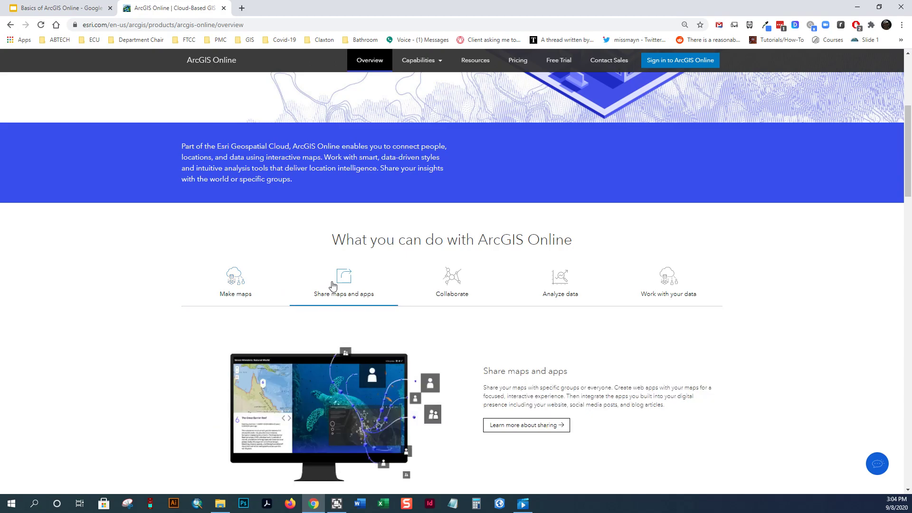
mouse_move(341, 285)
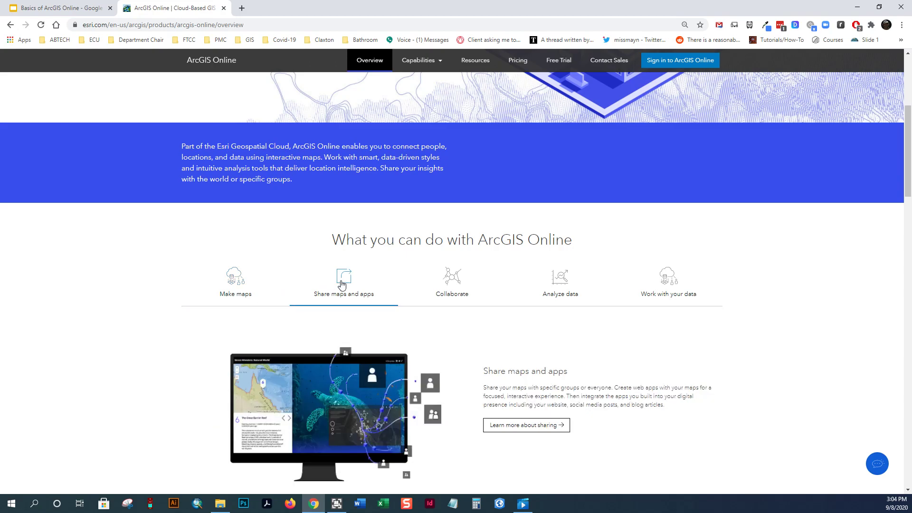
click(451, 282)
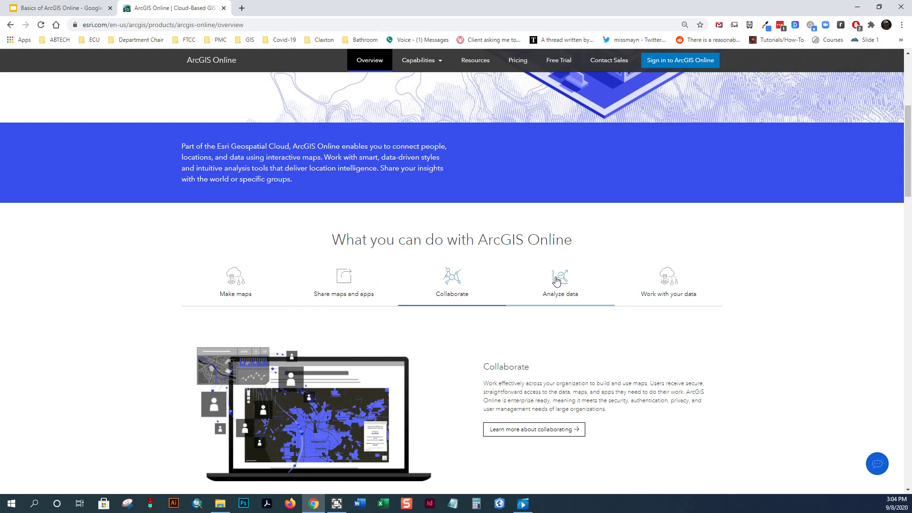
click(558, 285)
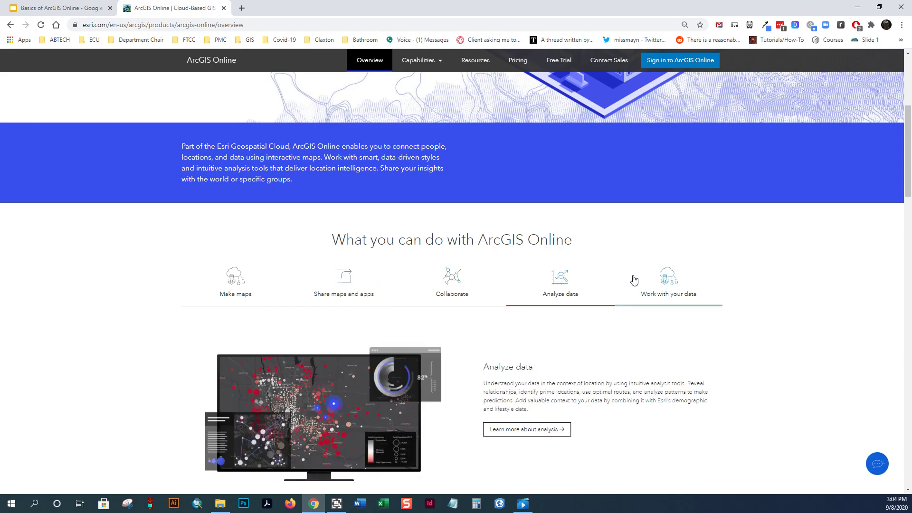
click(668, 282)
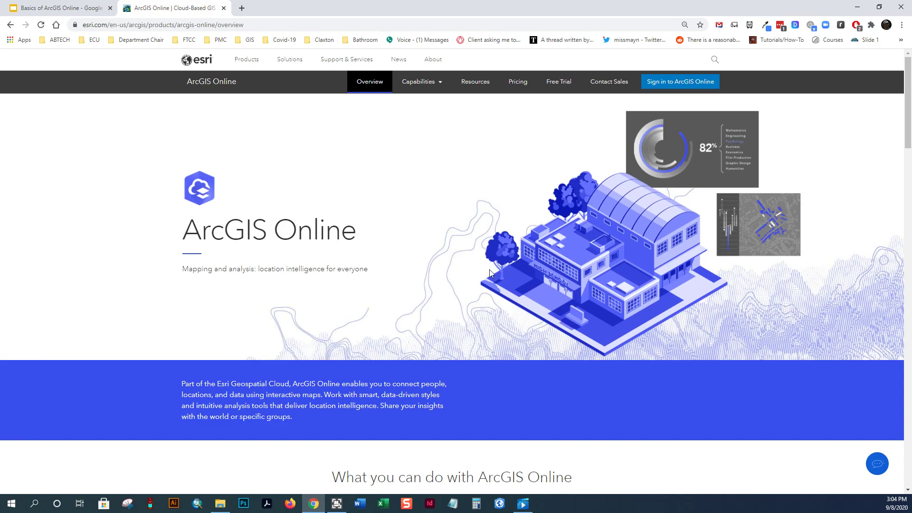
mouse_move(131, 114)
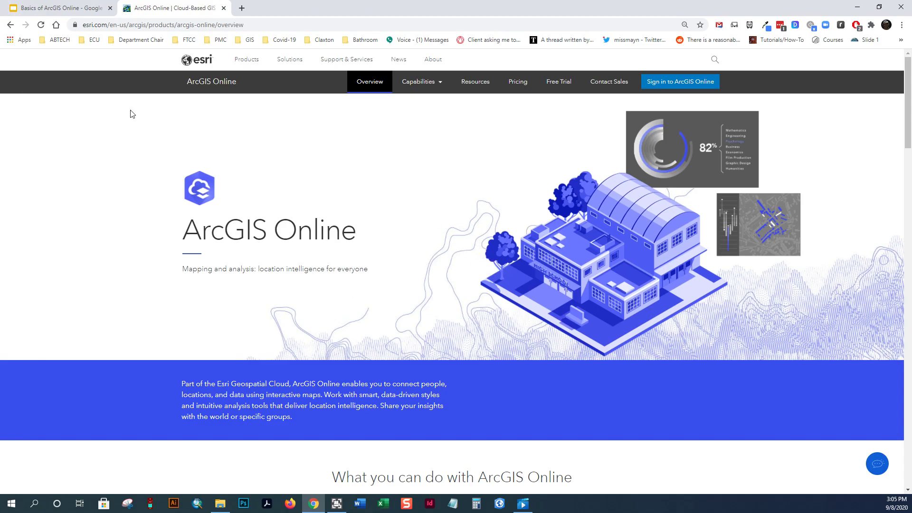
- Return to the arcgis.com landing page and head to Map in the navigation bar
click(211, 81)
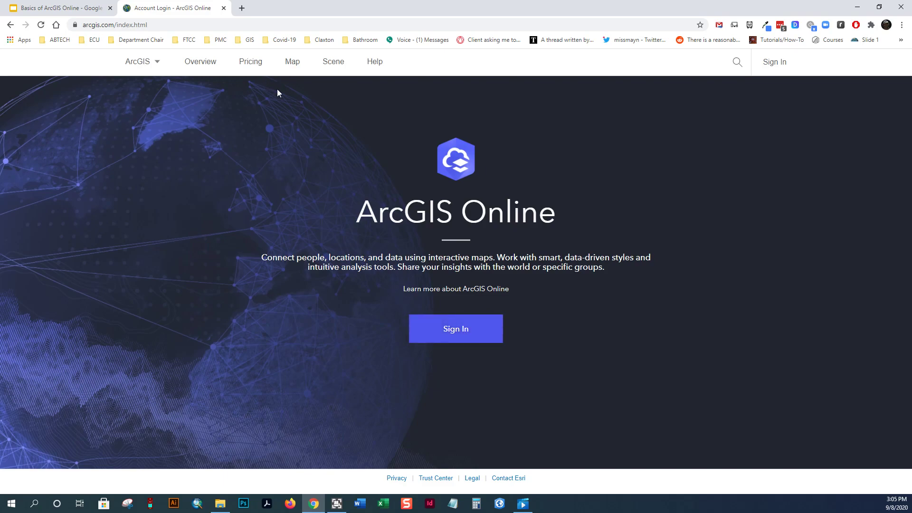
mouse_move(292, 61)
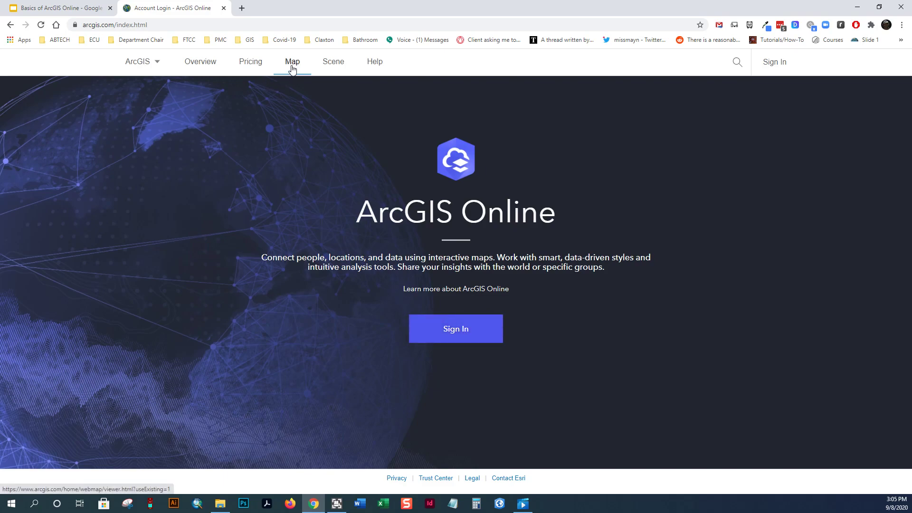
mouse_move(736, 63)
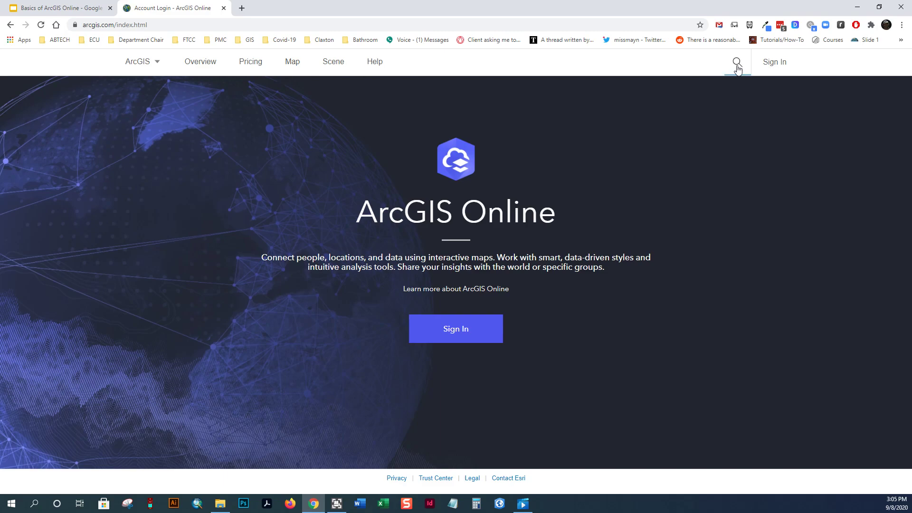
mouse_move(522, 58)
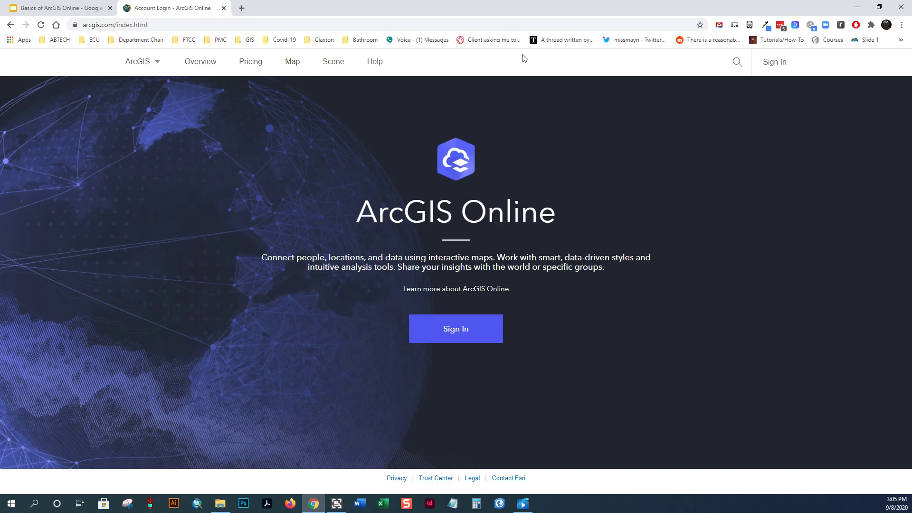
click(292, 62)
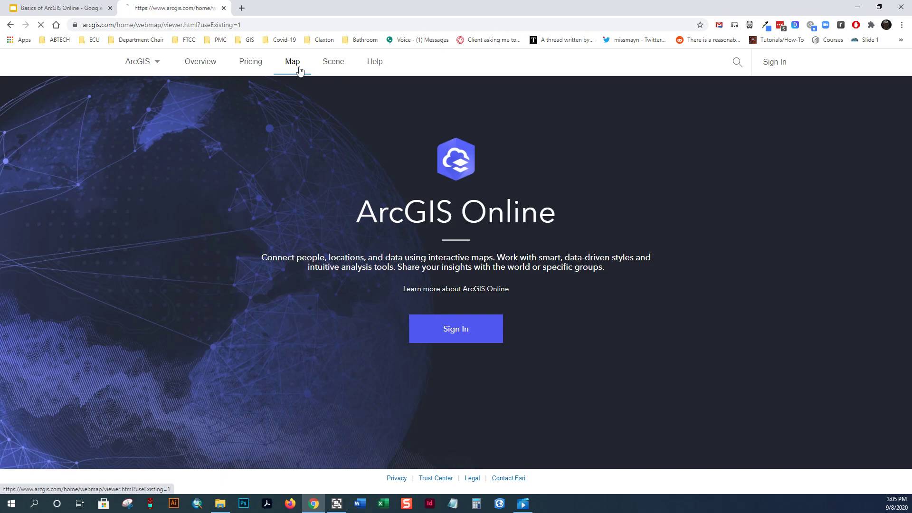
- Load the Map Viewer and zoom into the South Mountains terrain near Rainbow Mountain
click(292, 61)
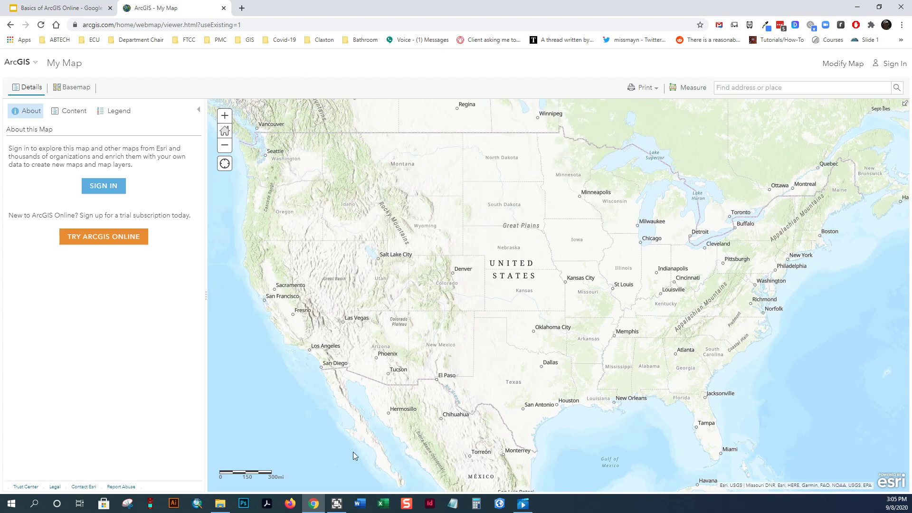
drag(355, 291, 418, 362)
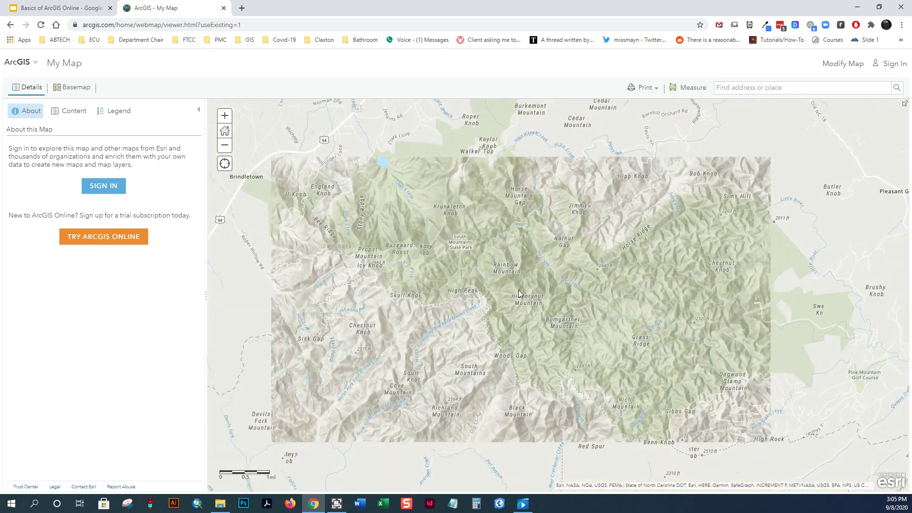
scroll(up, 3)
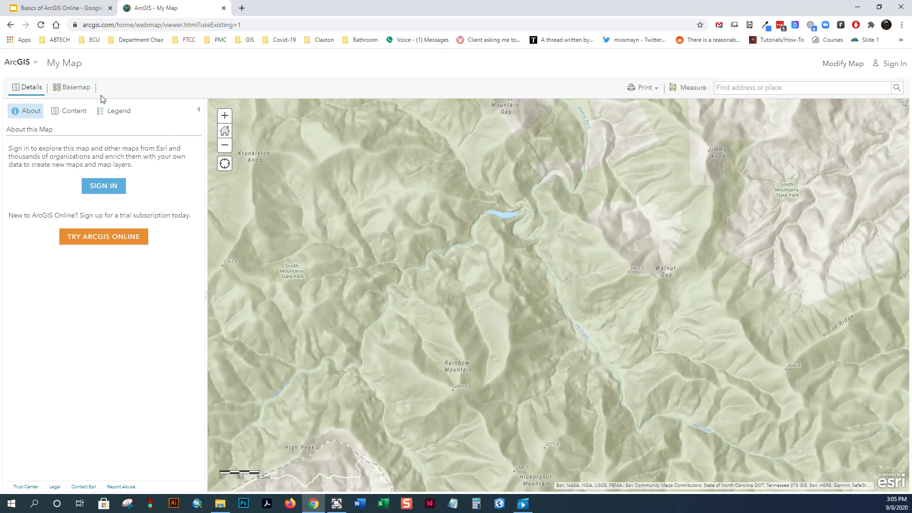
- Cycle the basemap through OpenStreetMap and shaded terrain with labels, ending on Imagery
click(74, 87)
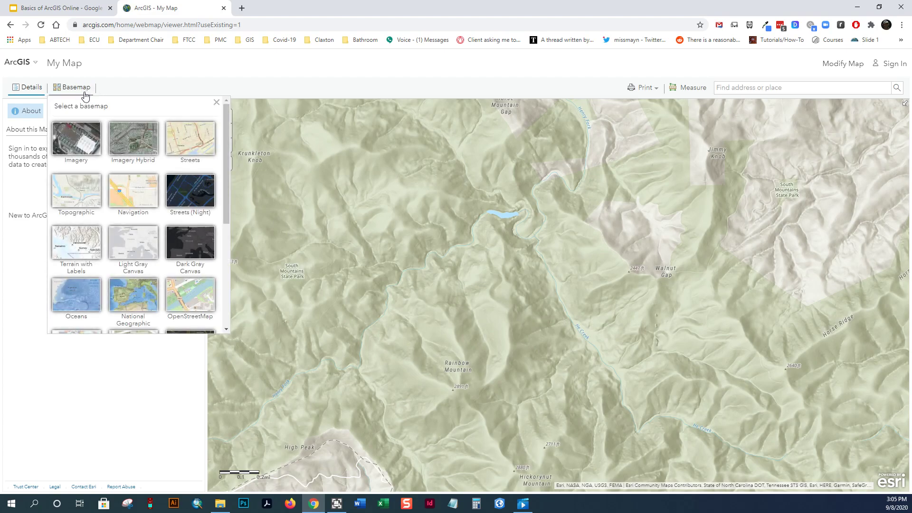
scroll(down, 3)
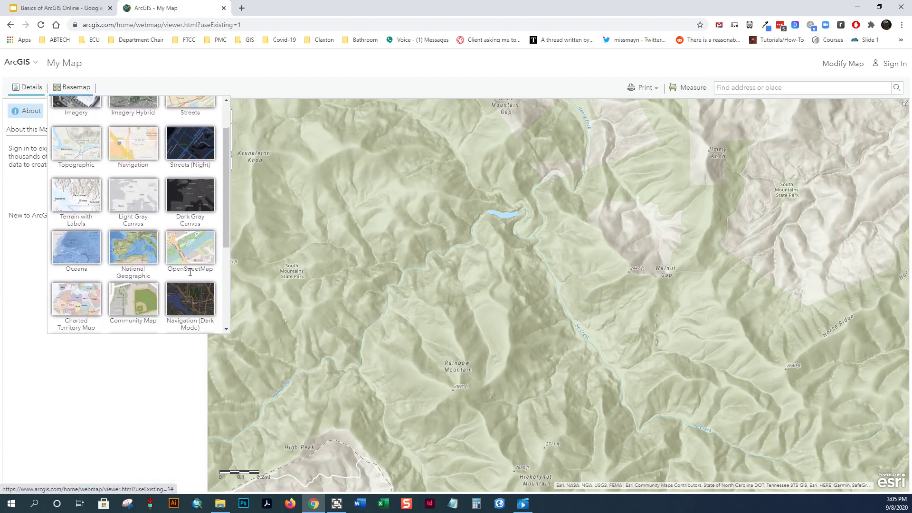
click(29, 88)
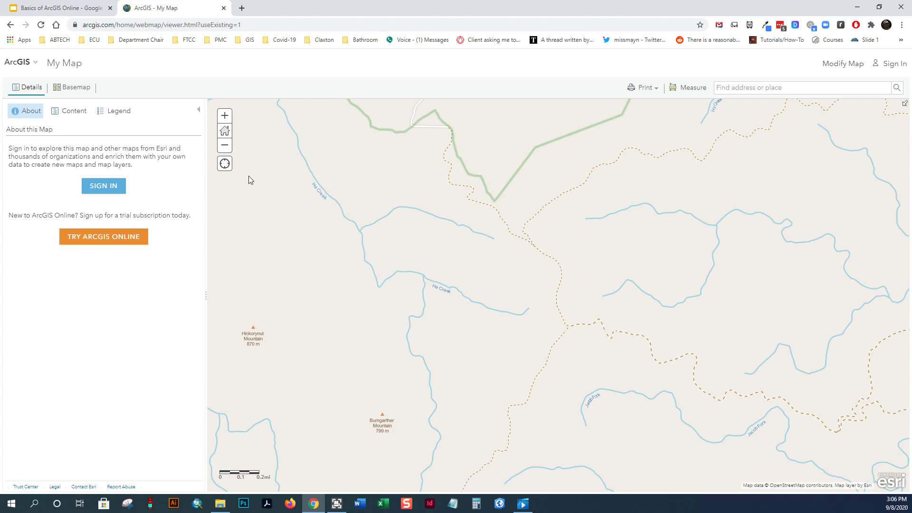
click(75, 88)
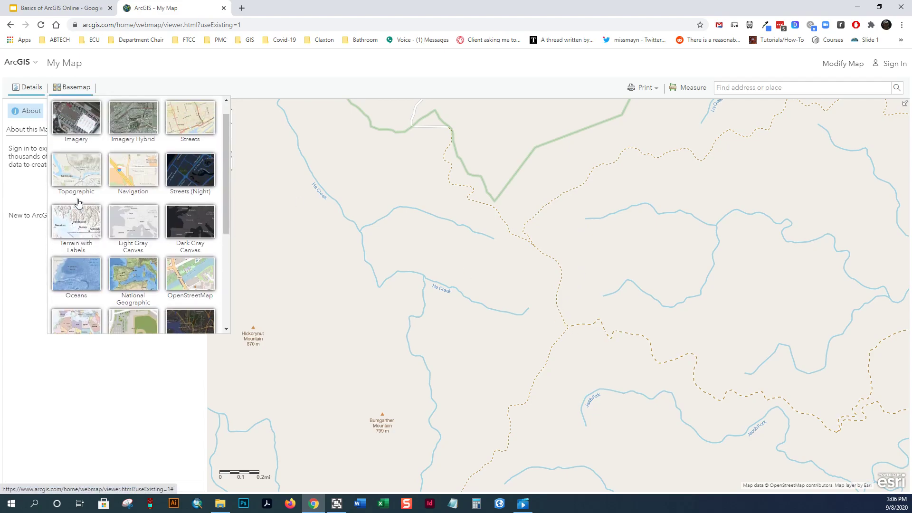
click(76, 222)
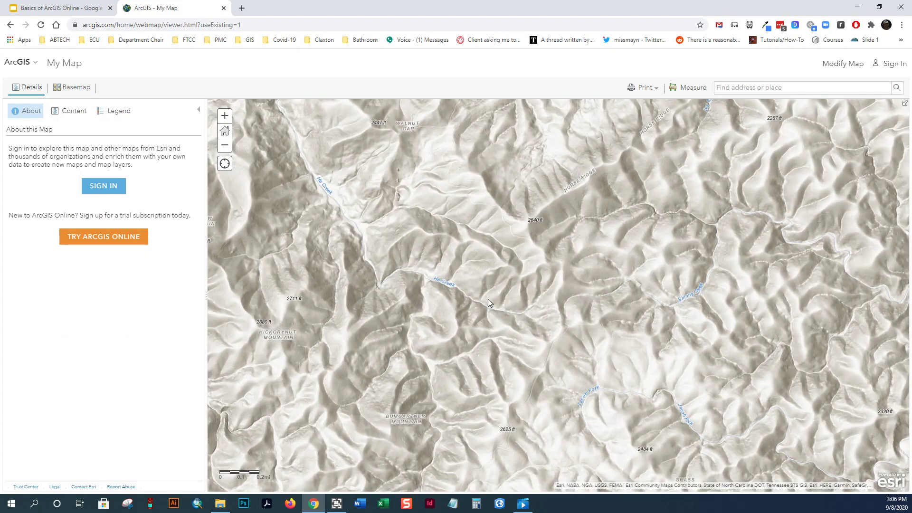
click(74, 87)
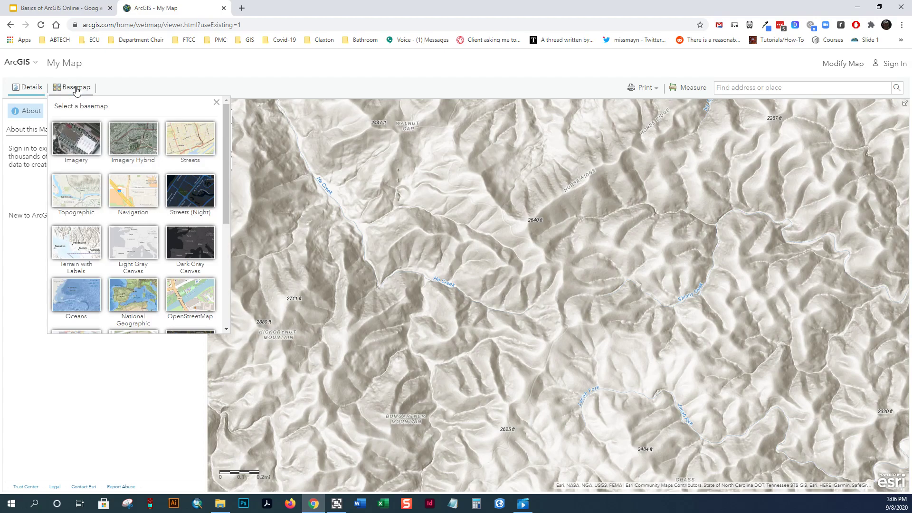
click(76, 139)
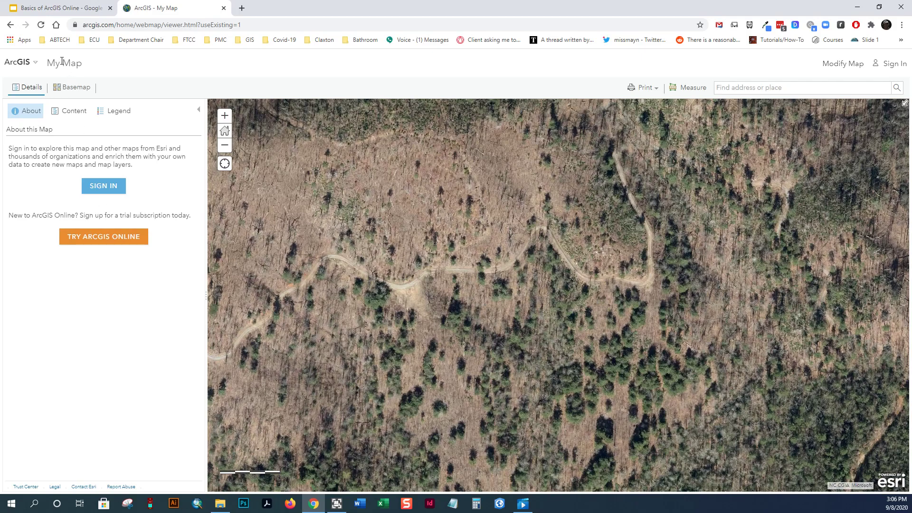
- Go to the ArcGIS Online overview at arcgis.com and search content for Asheville
click(19, 63)
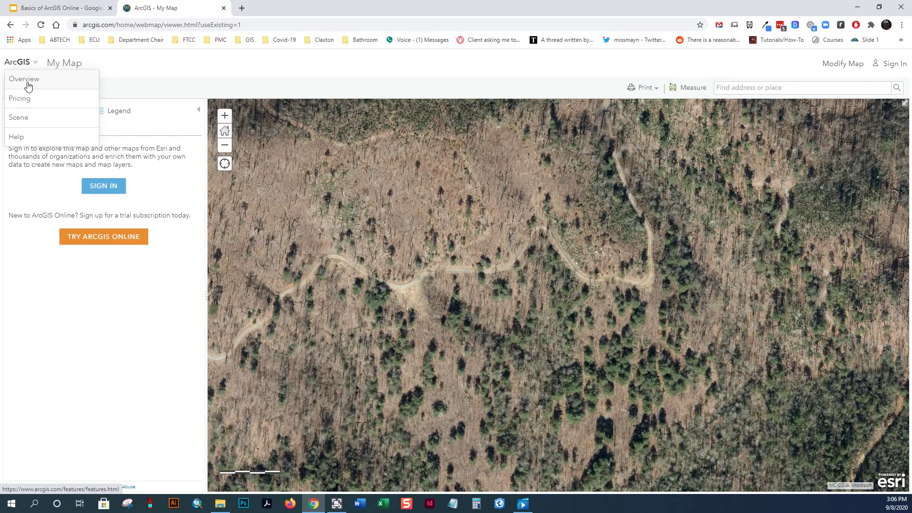
click(24, 78)
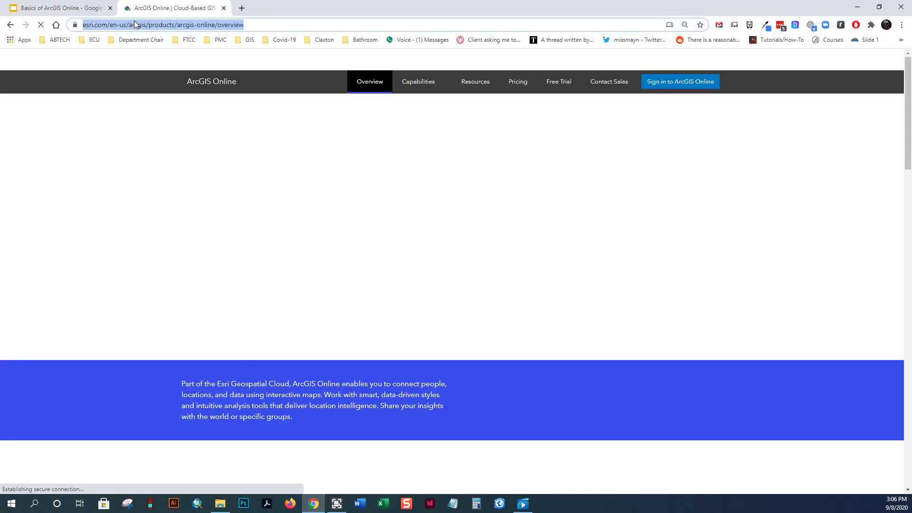
text(arcgis.com/index.html)
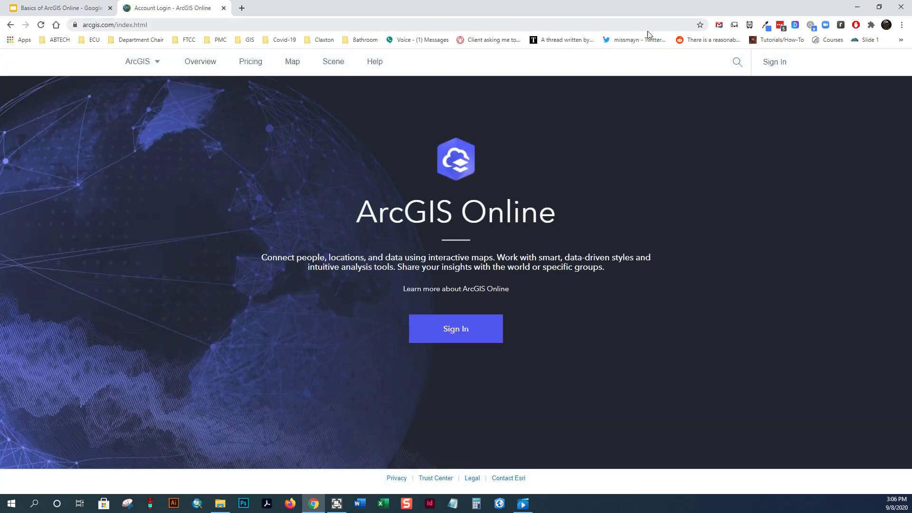
click(736, 63)
text(Asheville)
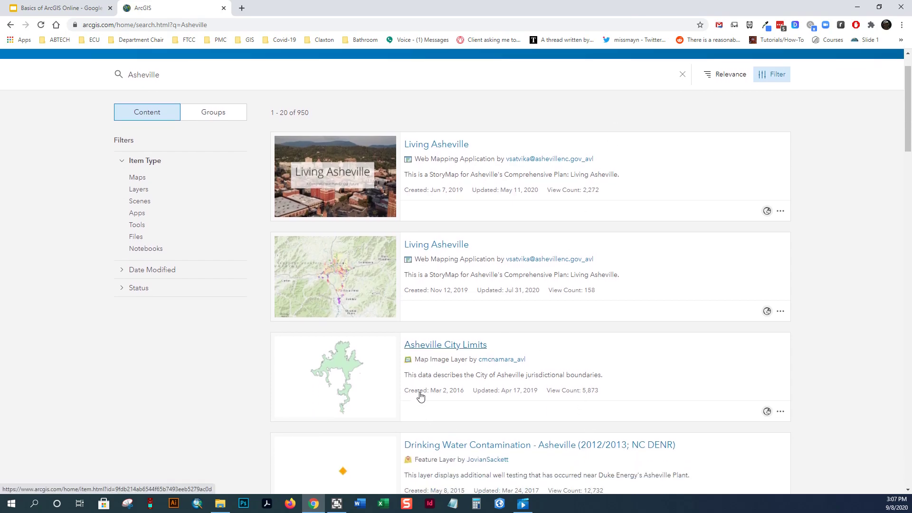
scroll(down, 3)
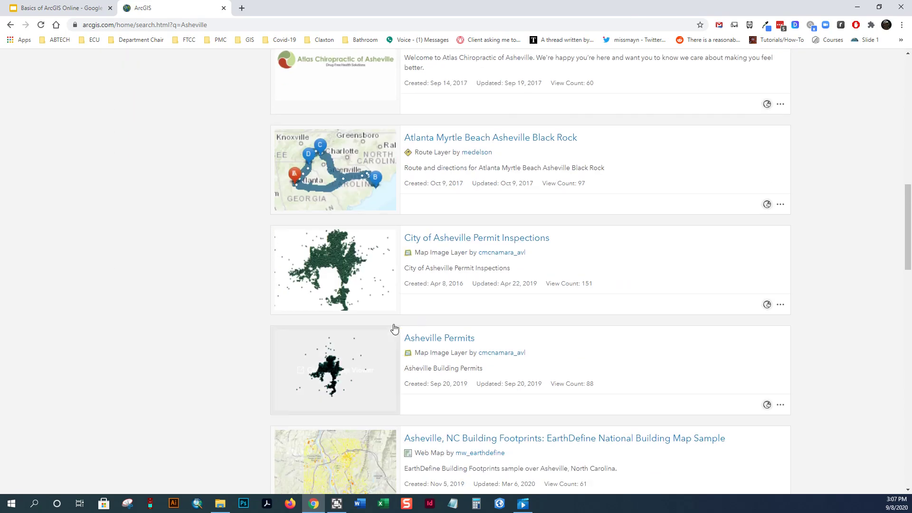
scroll(down, 3)
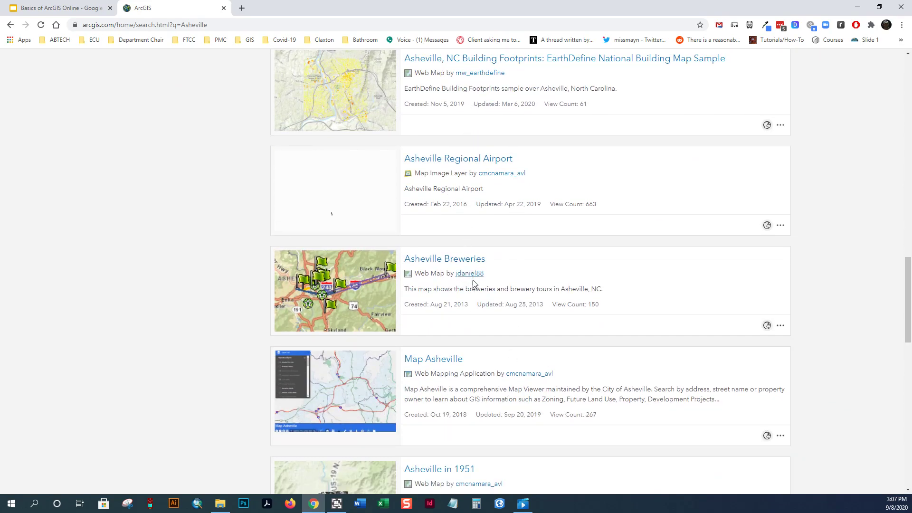
double_click(436, 274)
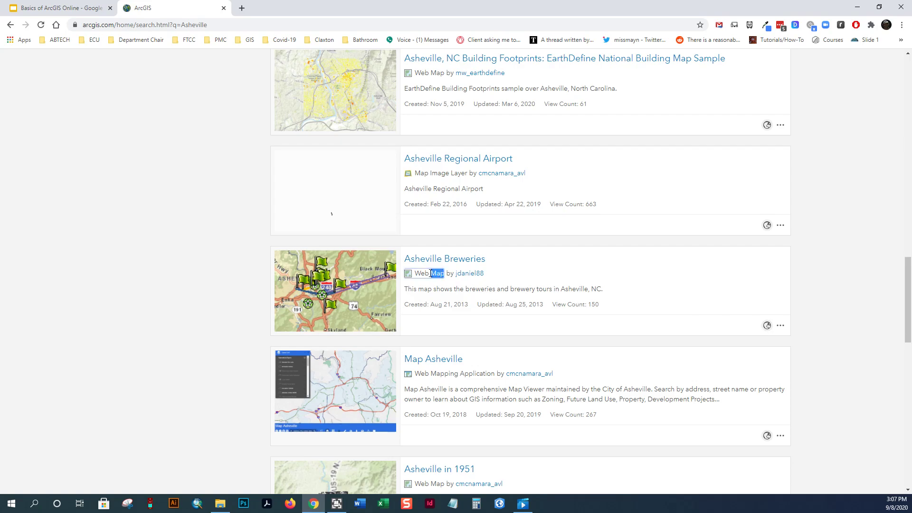
double_click(429, 274)
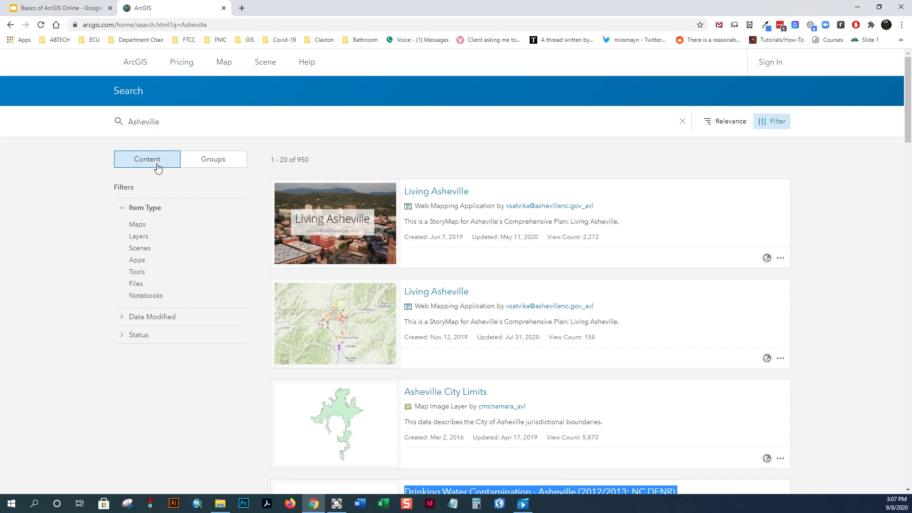
mouse_move(658, 148)
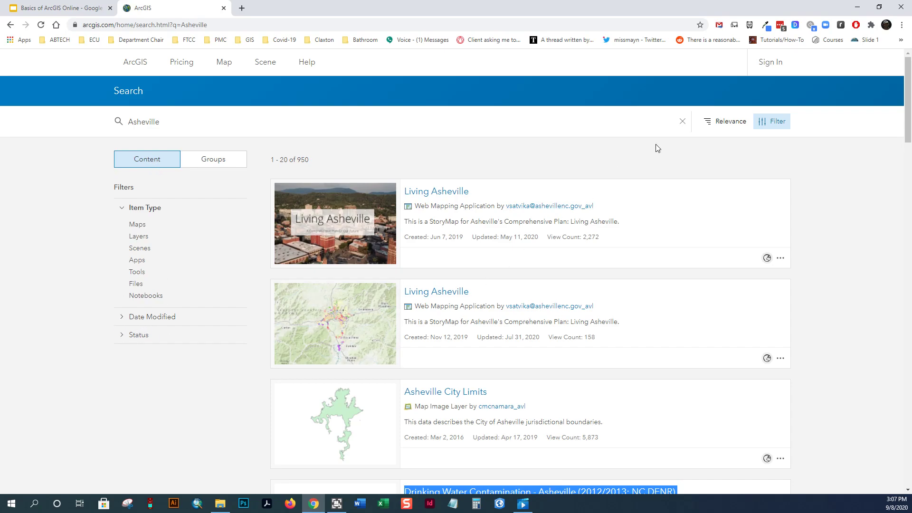
mouse_move(139, 238)
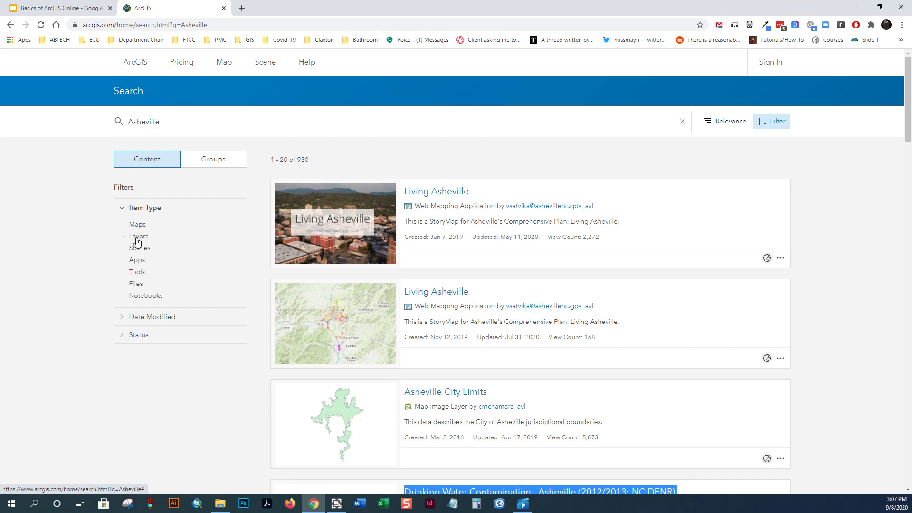
- Filter the Asheville results to Layers only, expand the Status filter and browse the 489 results
click(139, 236)
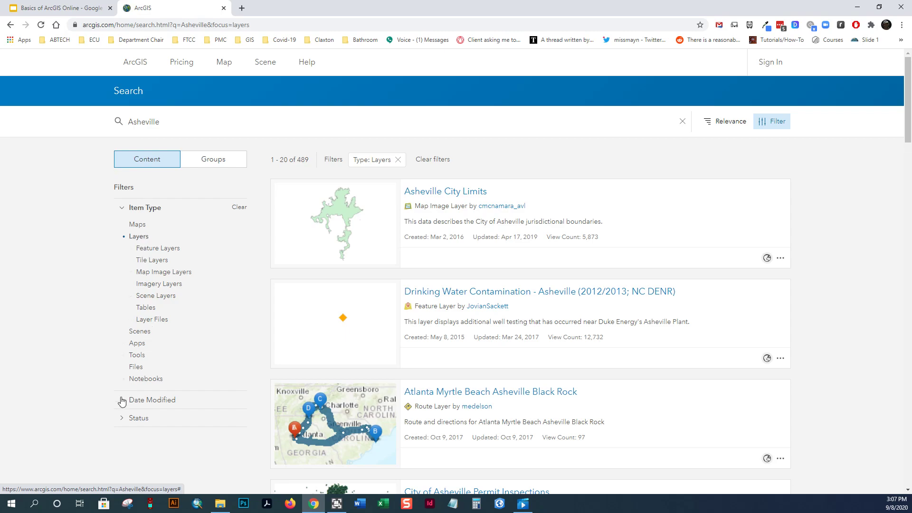
scroll(down, 3)
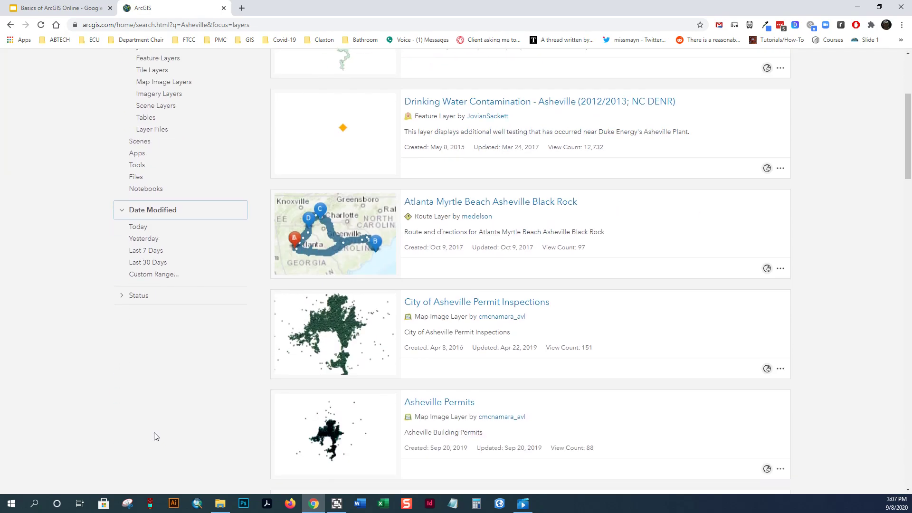
click(139, 295)
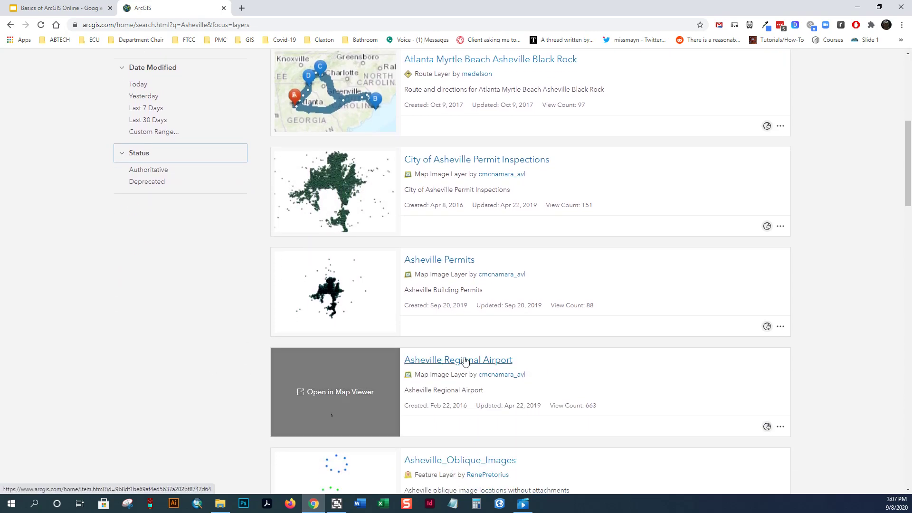
scroll(down, 3)
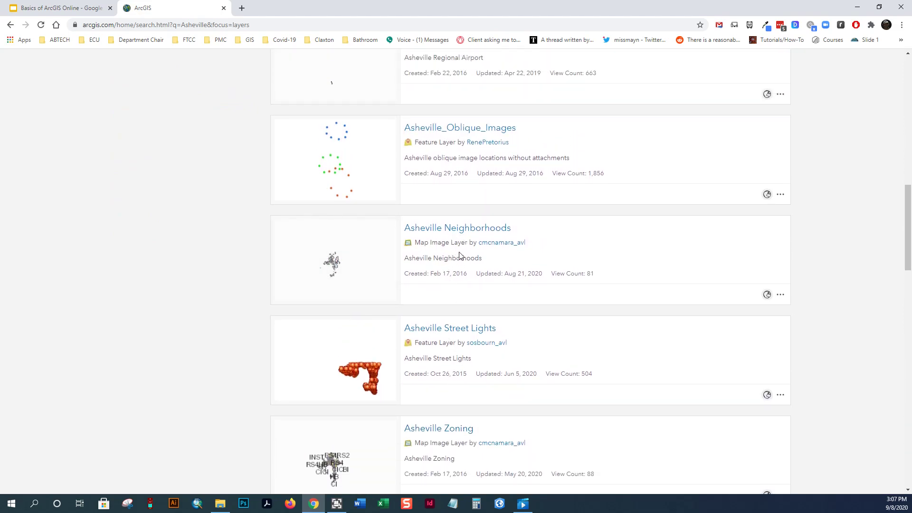
scroll(down, 3)
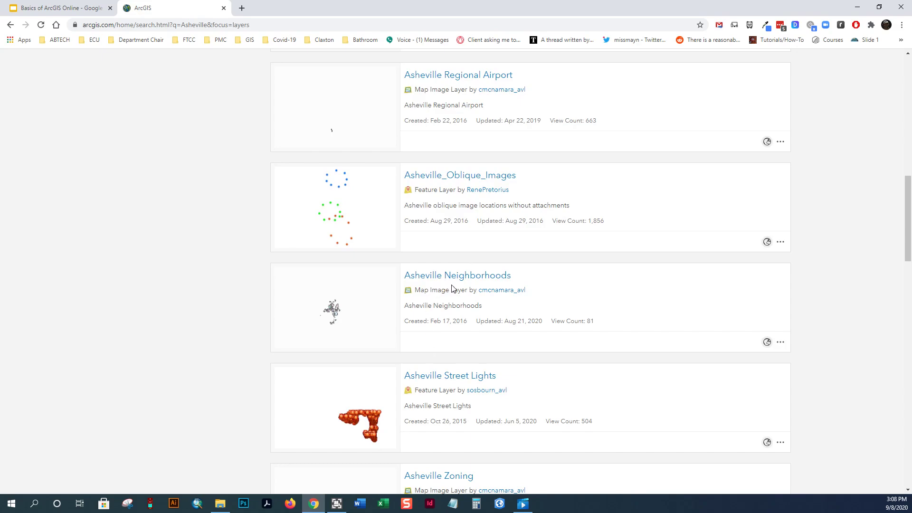
mouse_move(472, 285)
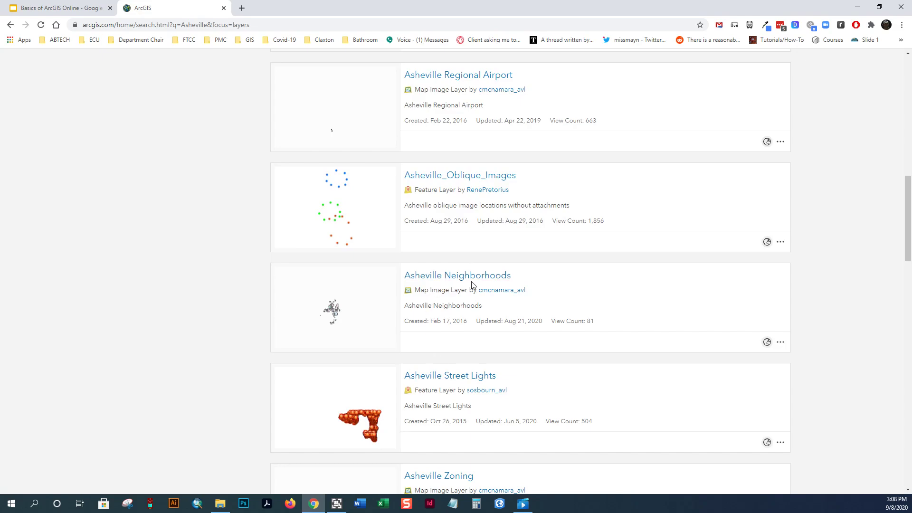
mouse_move(457, 275)
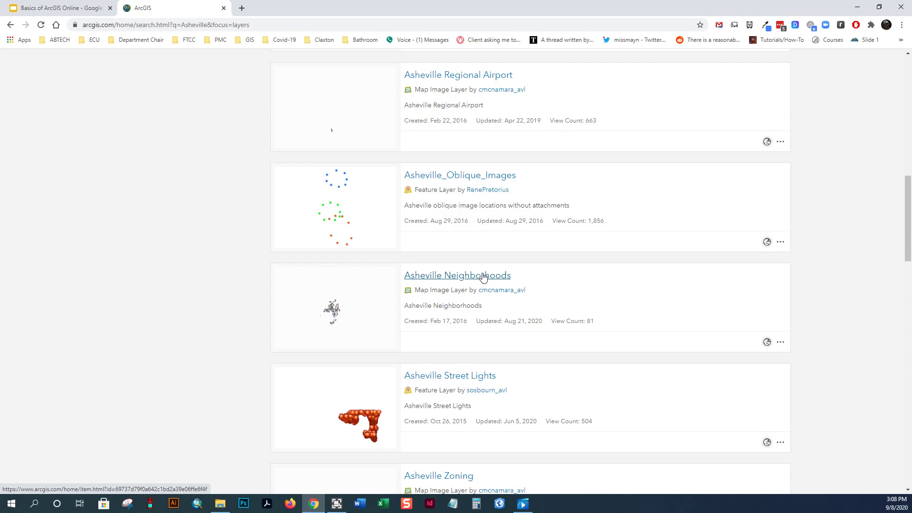
- Show the Asheville Neighborhoods item page with its description, layers, terms of use and tags
click(457, 275)
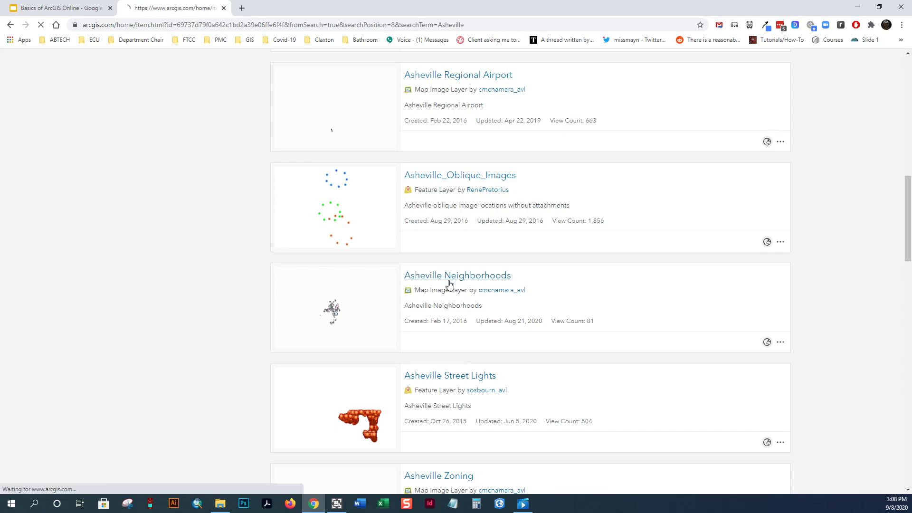
click(457, 274)
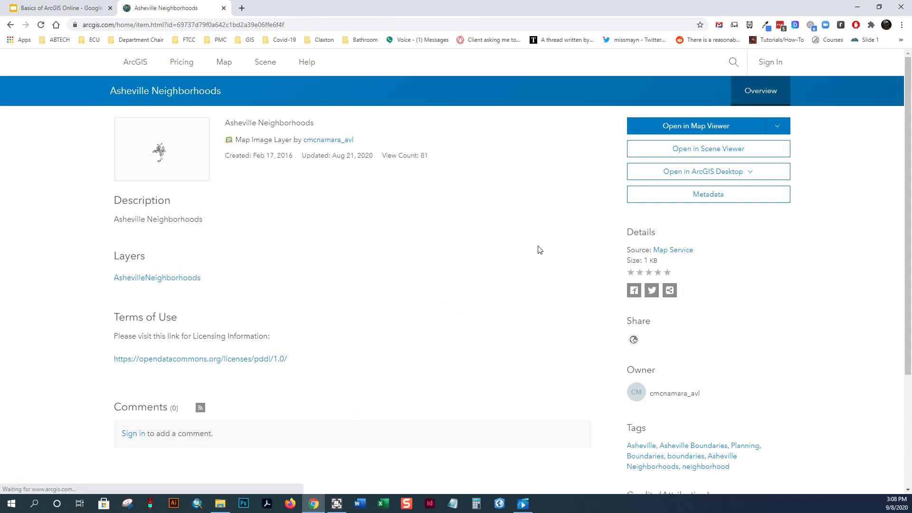
mouse_move(534, 246)
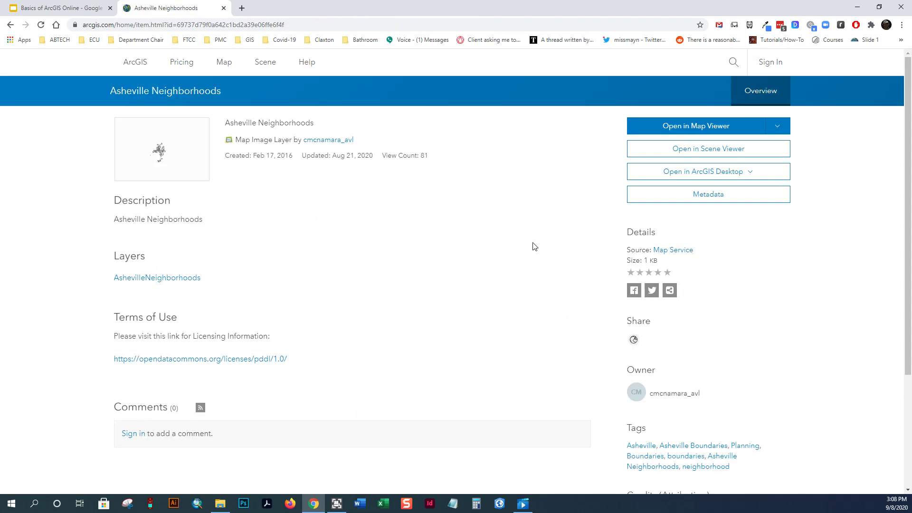
mouse_move(162, 148)
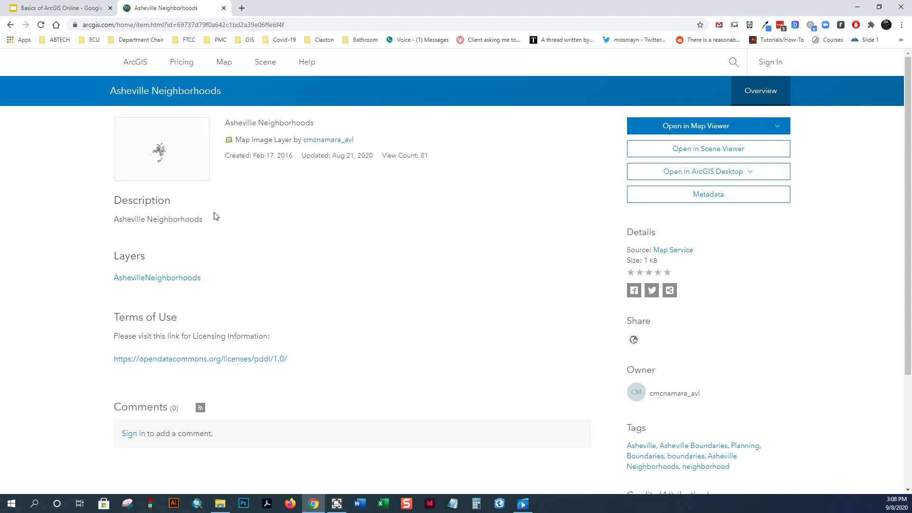
mouse_move(200, 211)
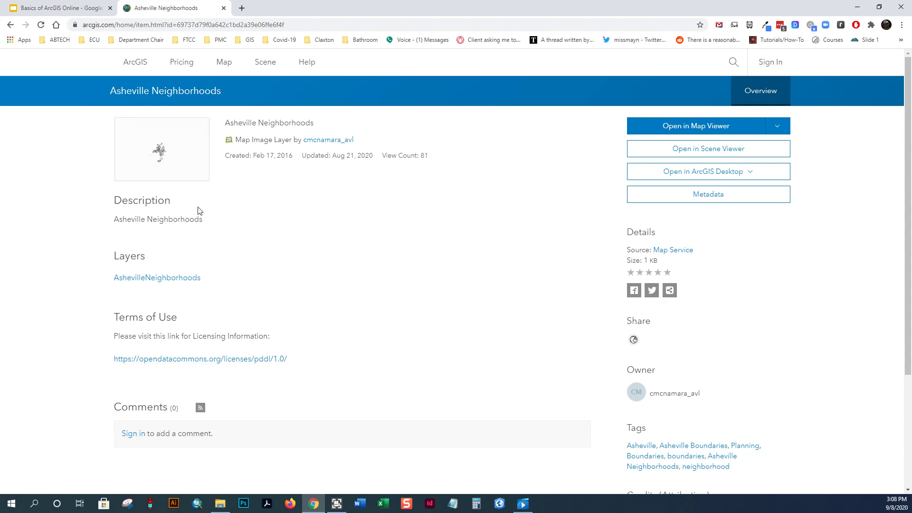
mouse_move(265, 199)
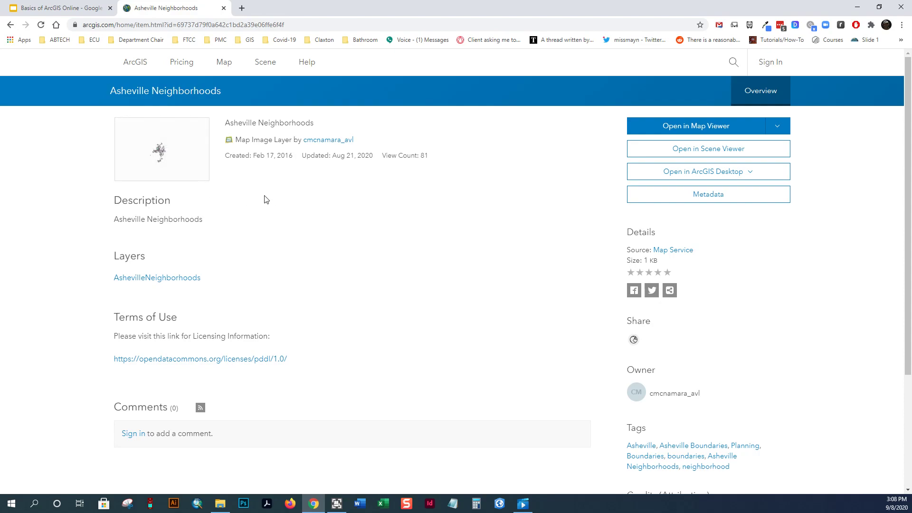
mouse_move(476, 282)
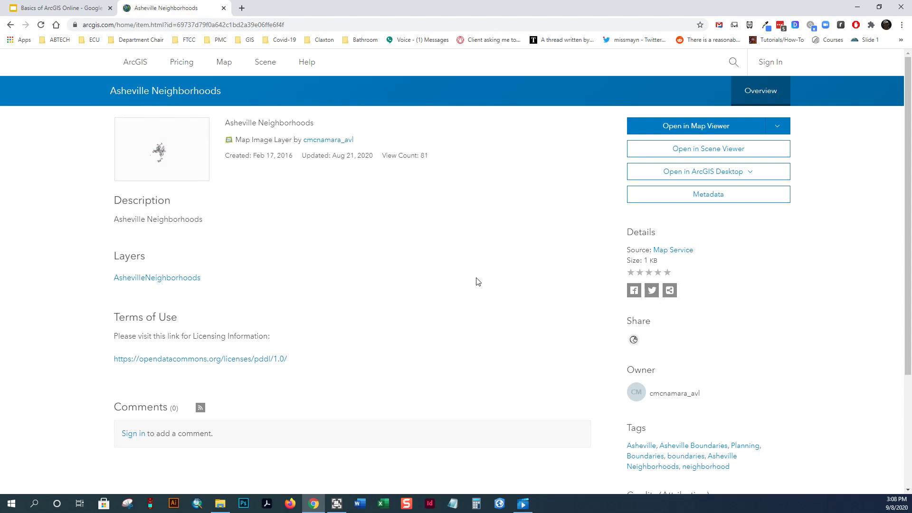
mouse_move(233, 223)
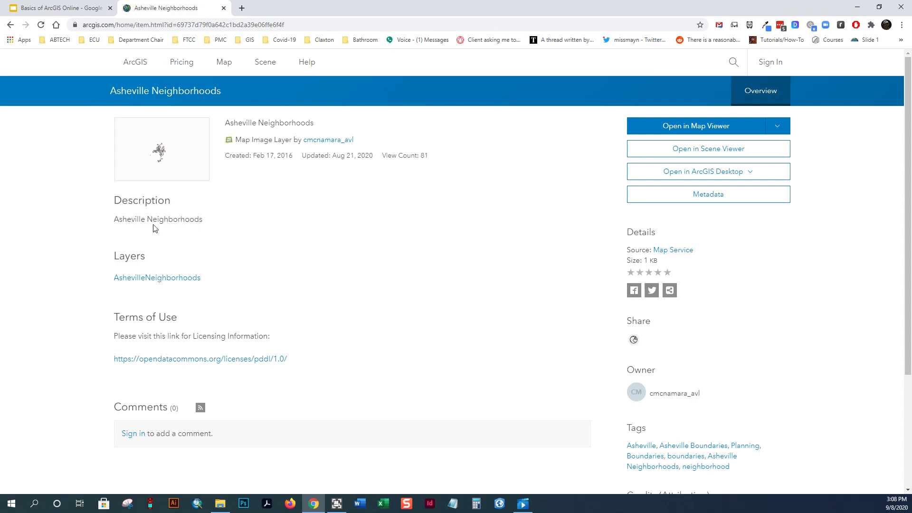
scroll(down, 3)
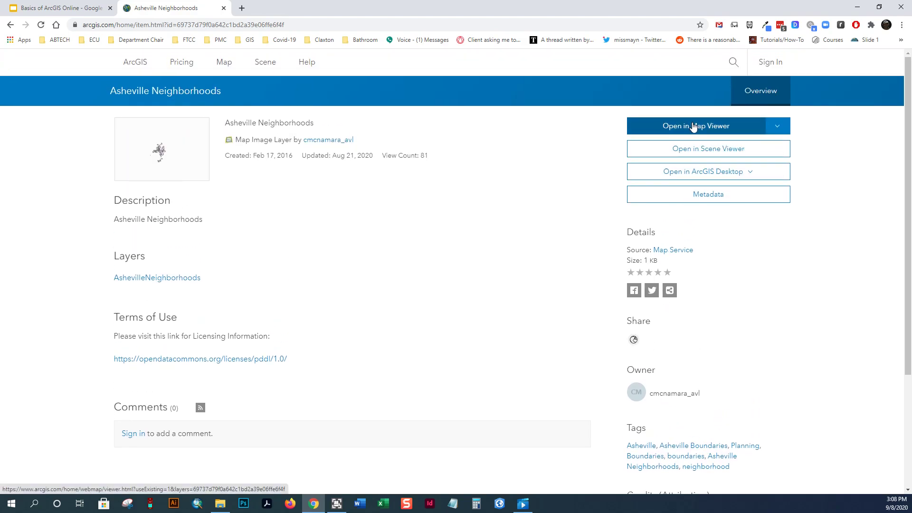
- Load the Asheville Neighborhoods layer in Map Viewer and bring up the basemap gallery
click(695, 126)
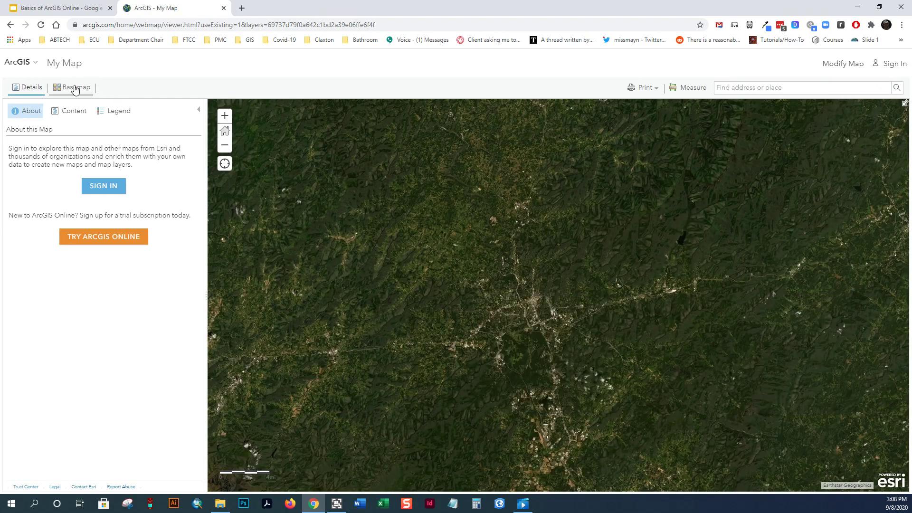
click(74, 88)
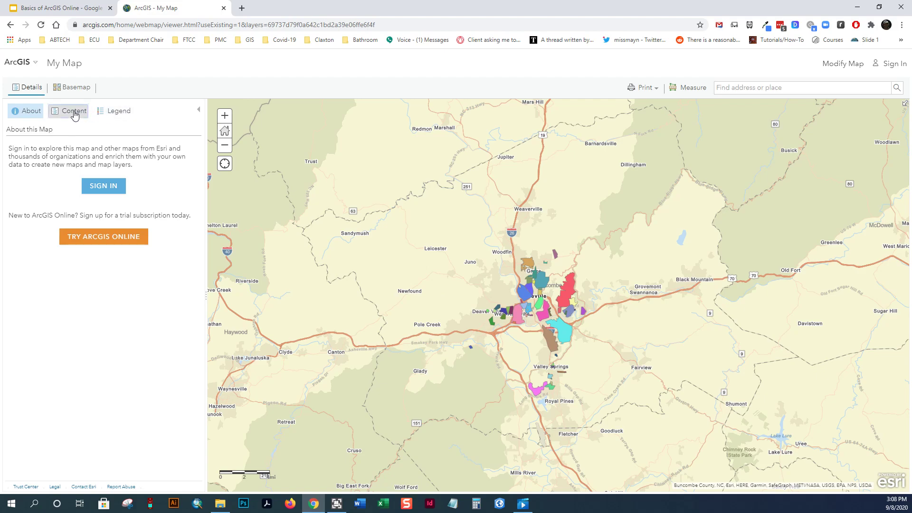
- View the map's layer list, the Haw Creek neighbourhood pop-up and the 71-feature attribute table
click(68, 111)
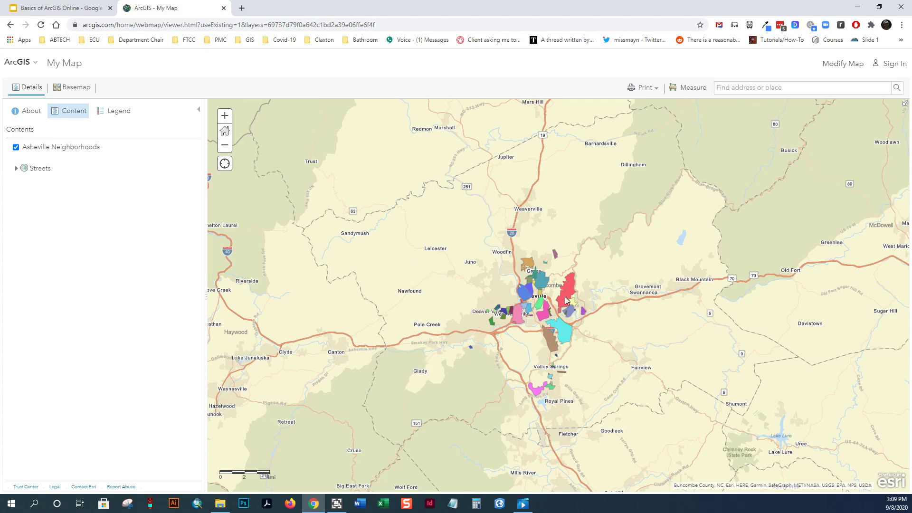
click(567, 296)
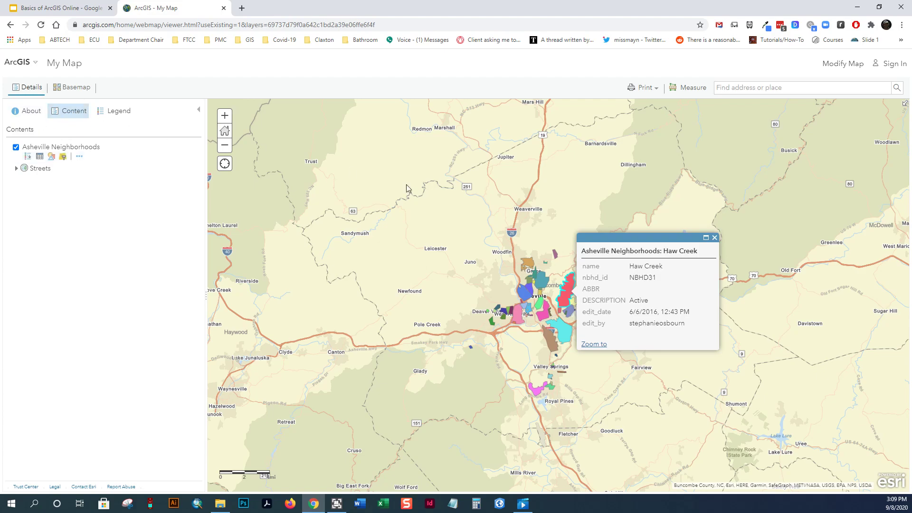
click(714, 237)
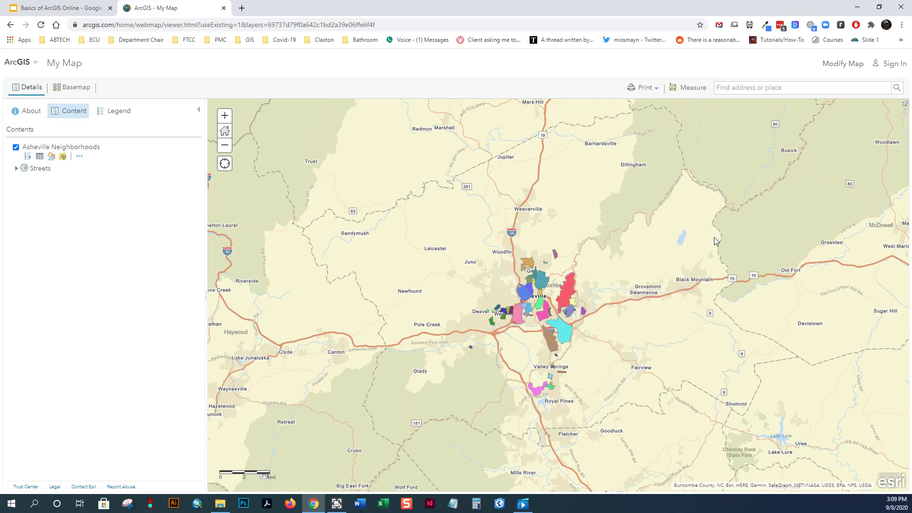
mouse_move(567, 307)
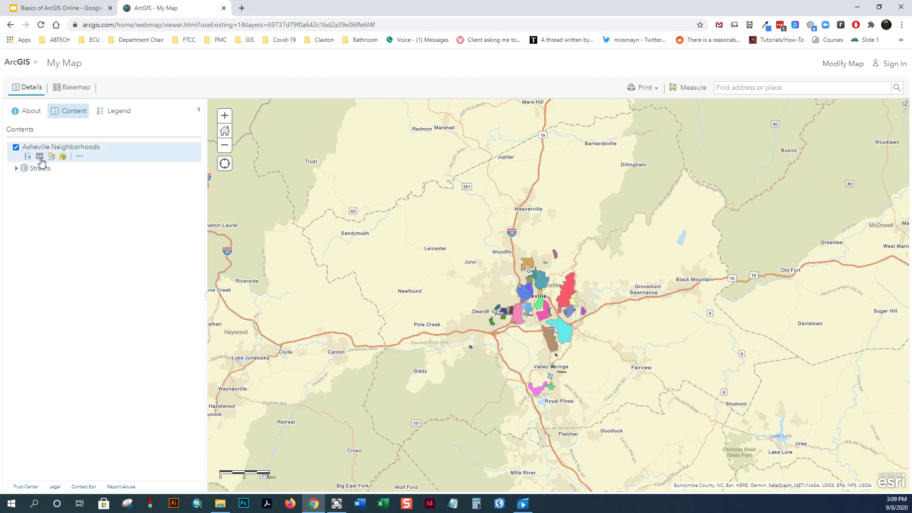
click(40, 157)
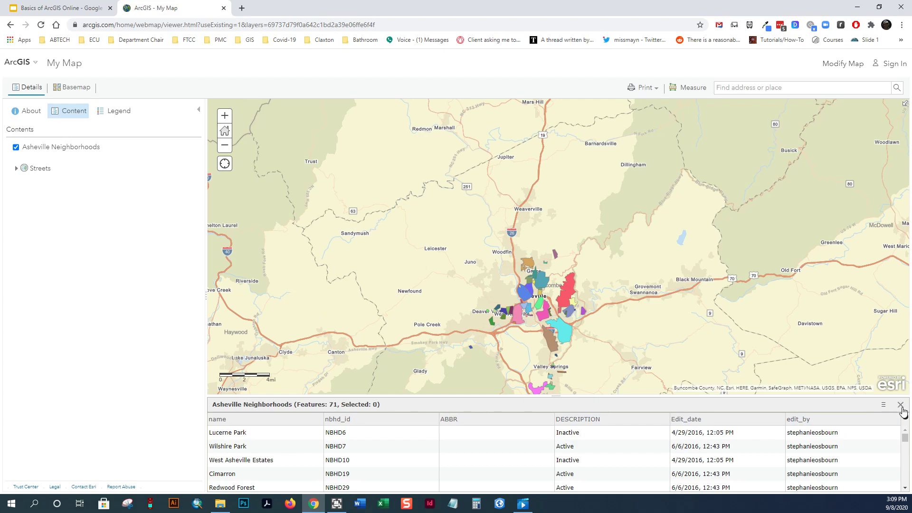
click(902, 405)
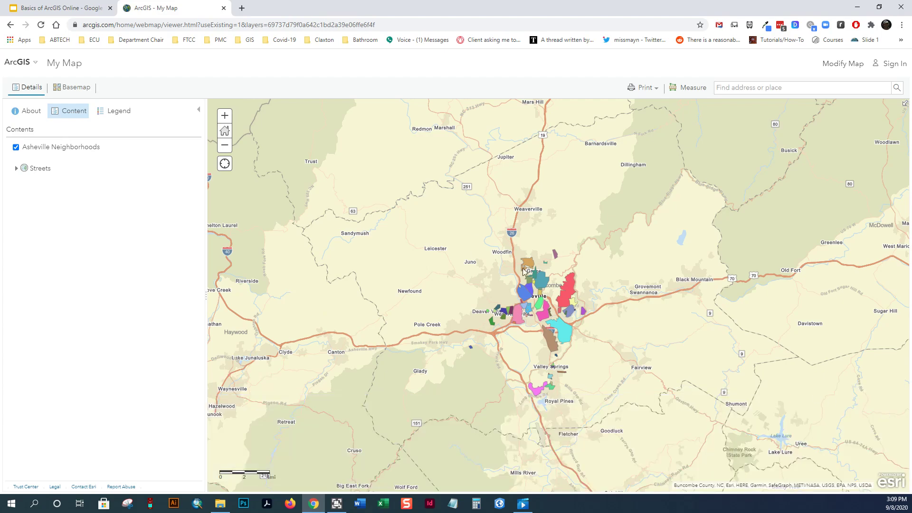
mouse_move(490, 310)
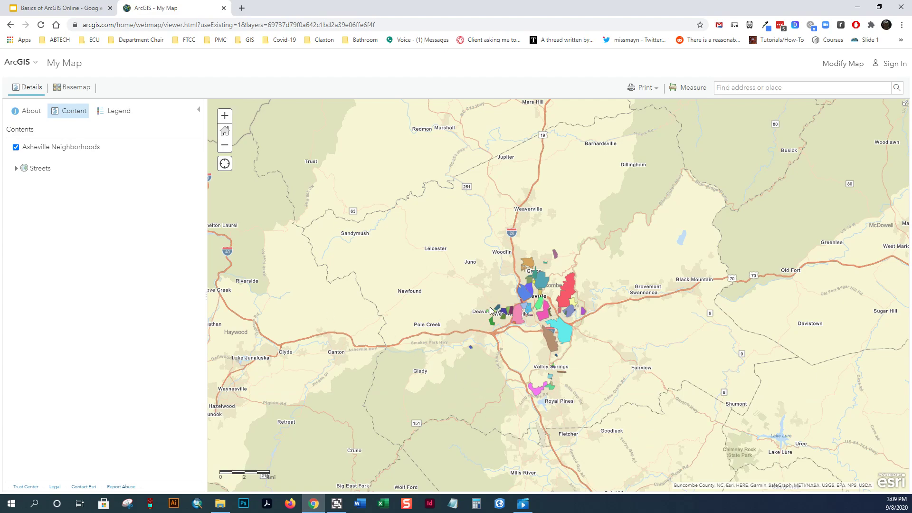
mouse_move(532, 374)
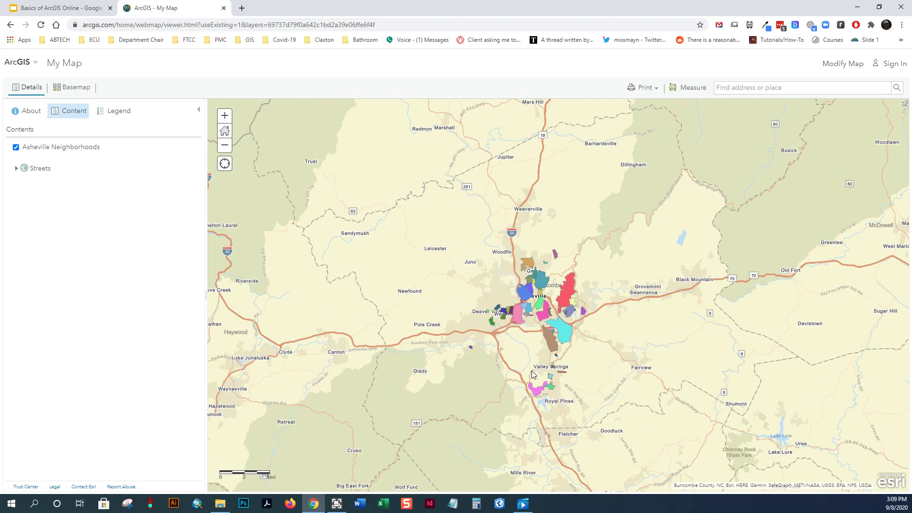
mouse_move(724, 146)
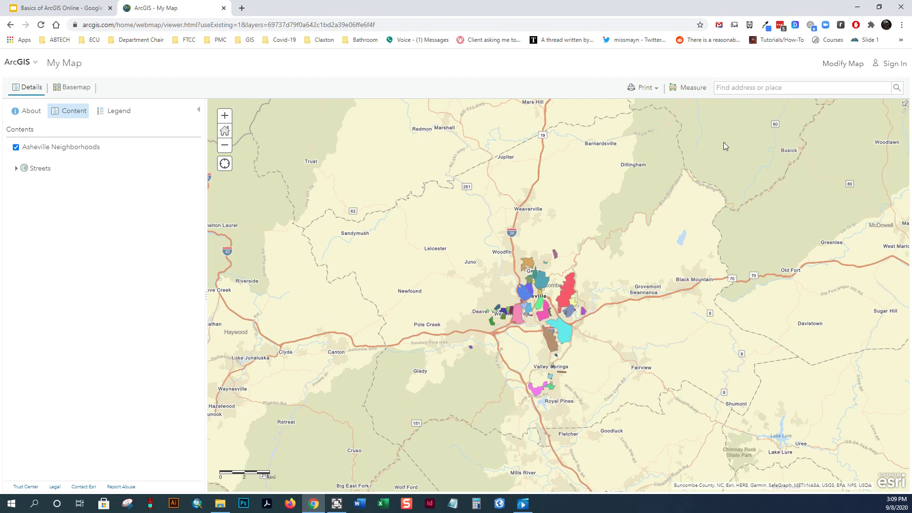
mouse_move(843, 64)
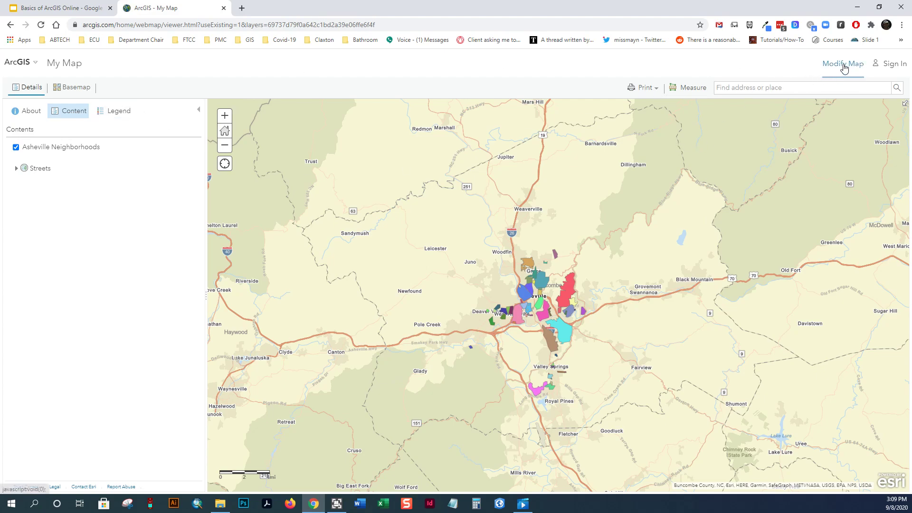
- Enter Modify Map mode and search ArcGIS Online layers for 'asheville parks'
click(842, 64)
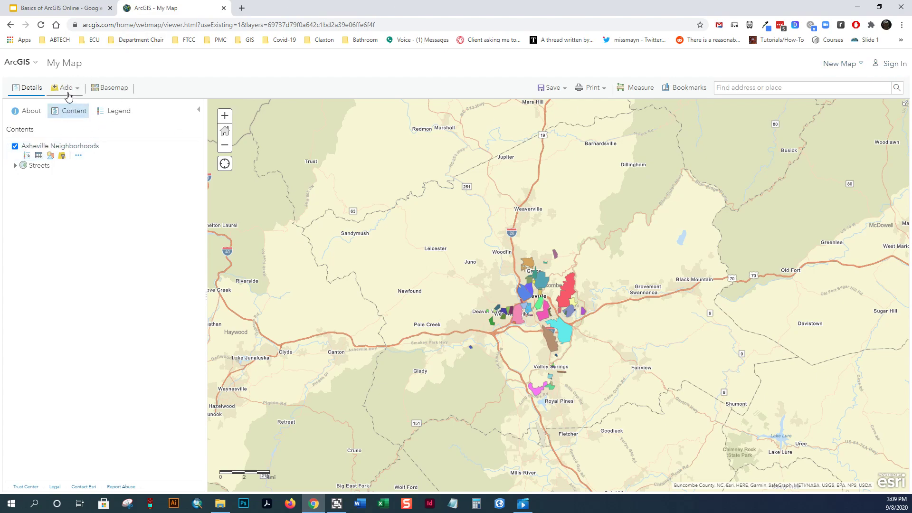
click(65, 88)
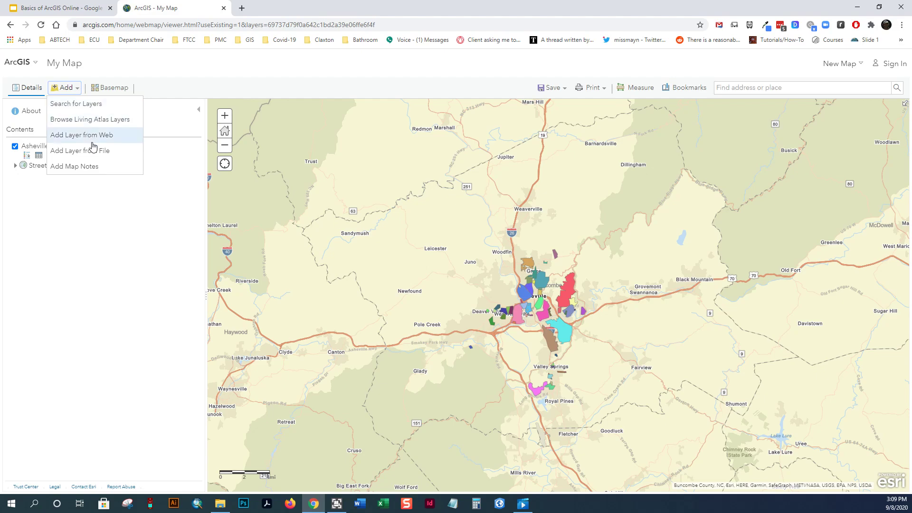
mouse_move(89, 143)
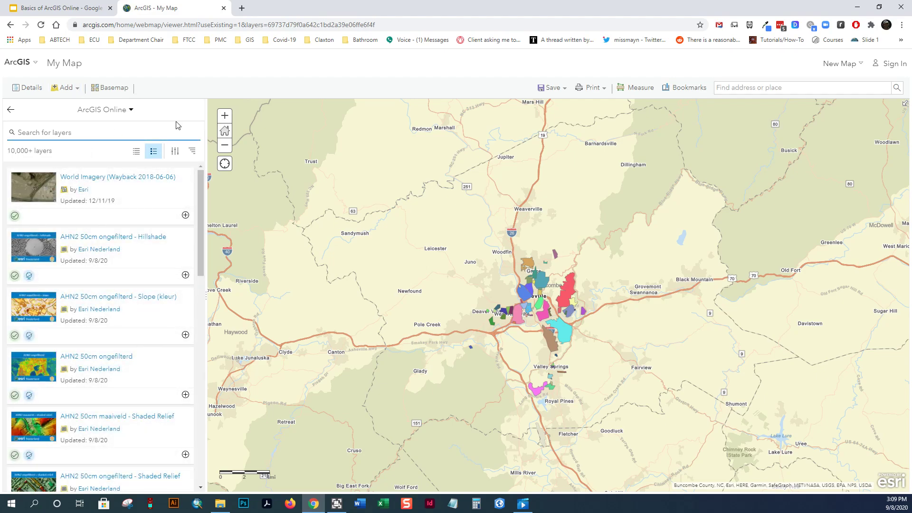
text(asheville parks)
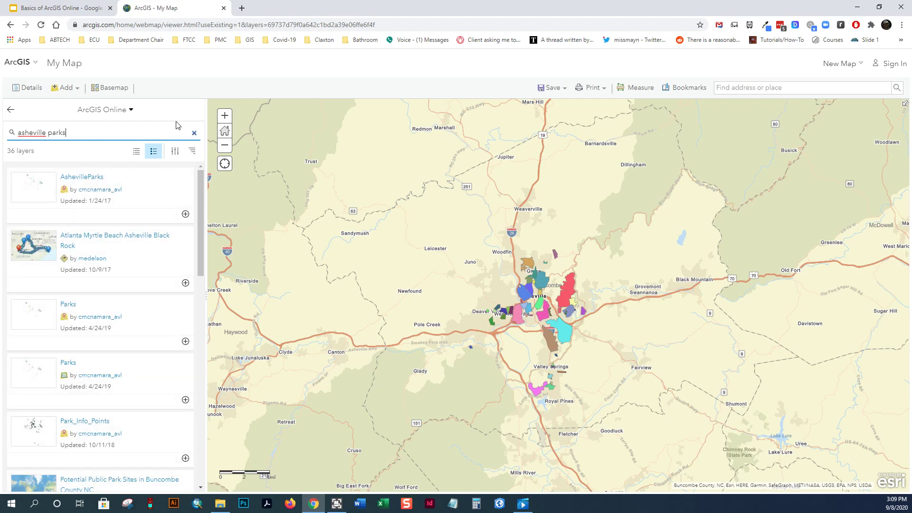
mouse_move(117, 323)
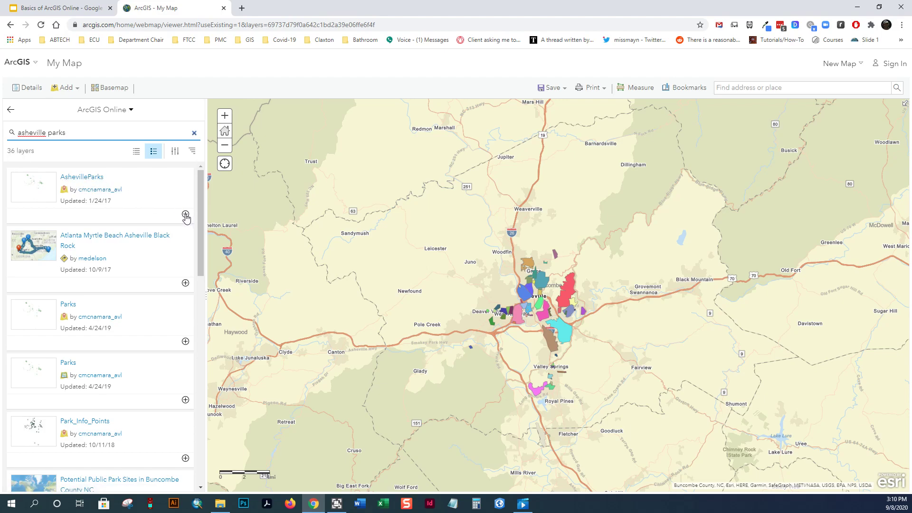
- Add the AshevilleParks layer to the map and check the Richmond Hill Park pop-up
click(186, 214)
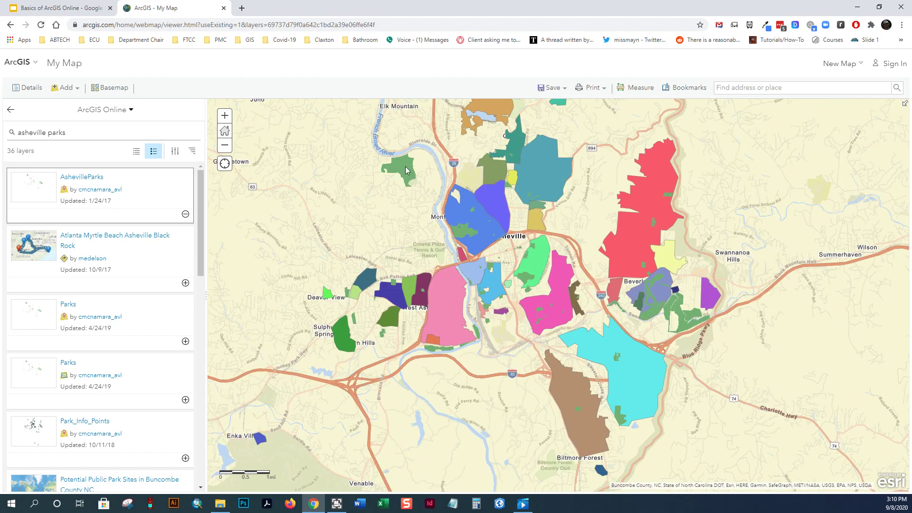
click(400, 169)
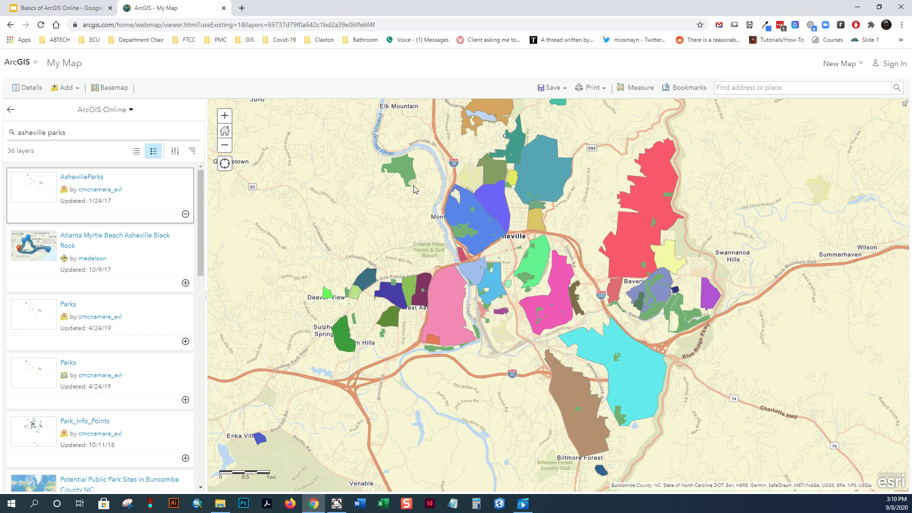
click(406, 170)
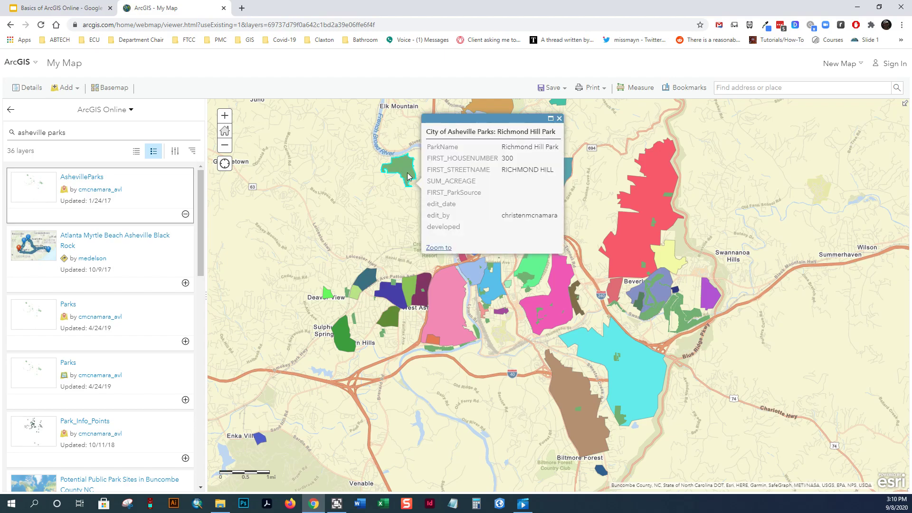
click(558, 119)
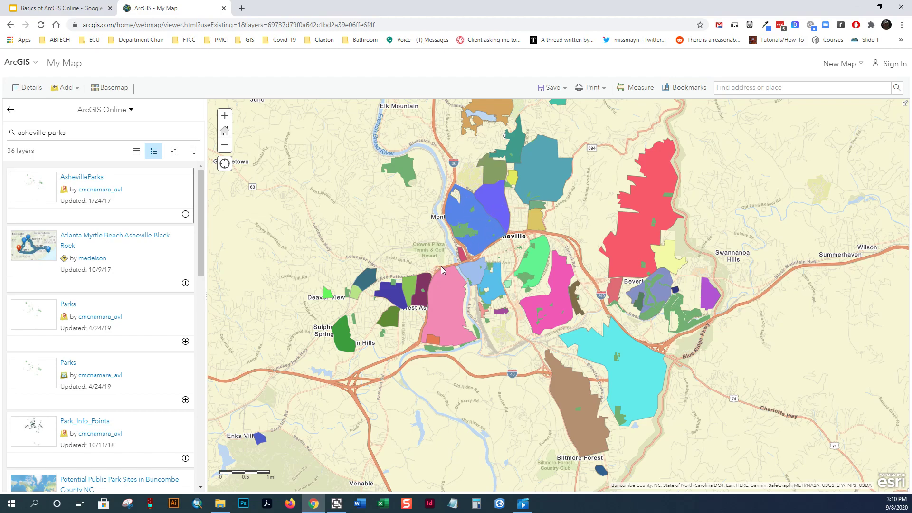
mouse_move(457, 236)
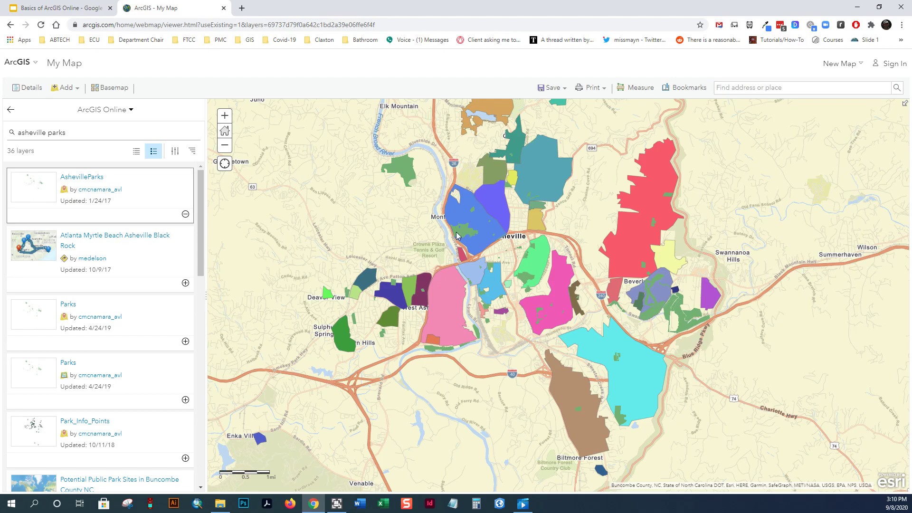
- Check the Riverside Cemetery and Montford neighbourhood pop-ups
click(456, 236)
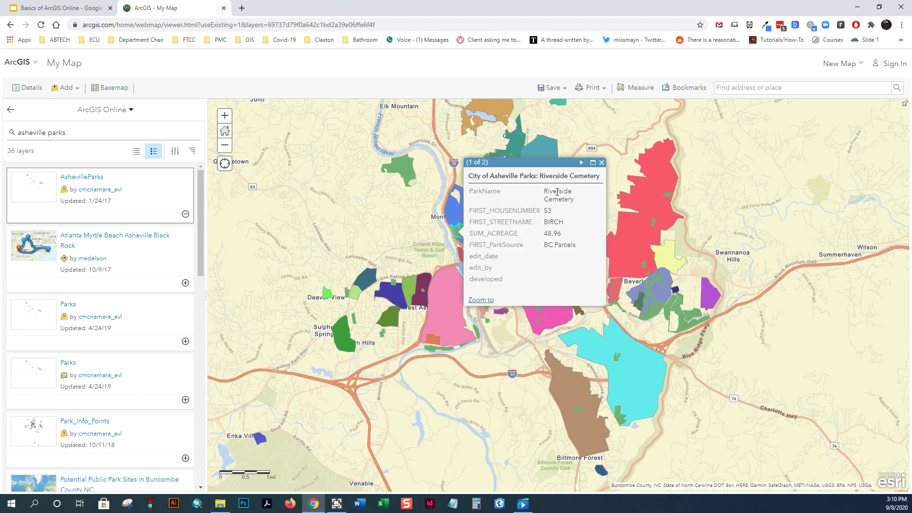
click(602, 163)
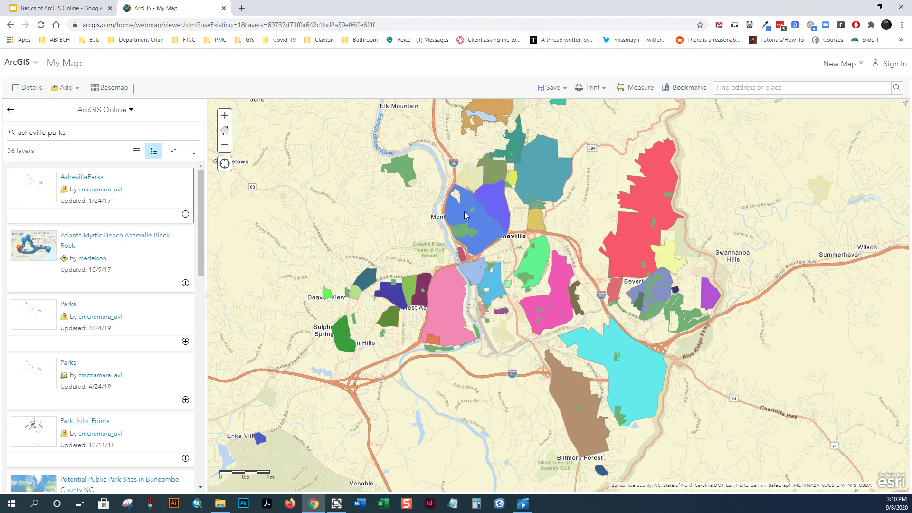
click(466, 216)
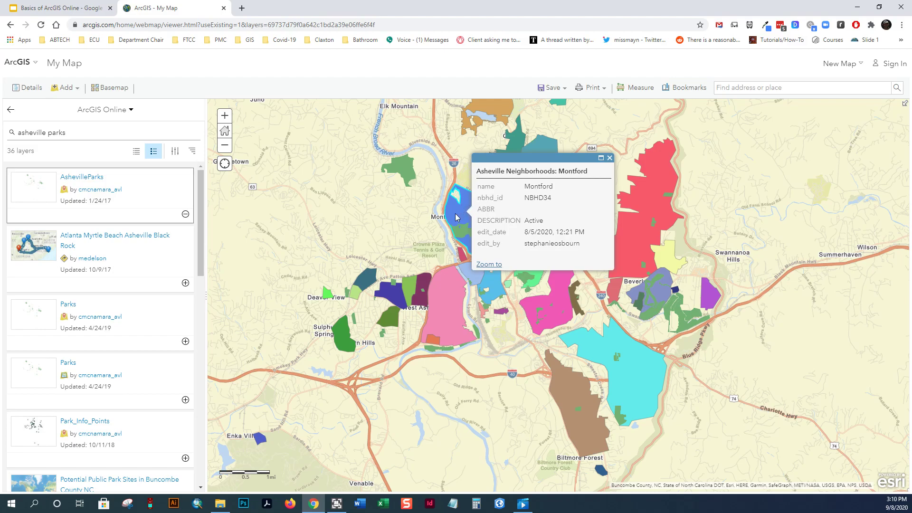
mouse_move(698, 126)
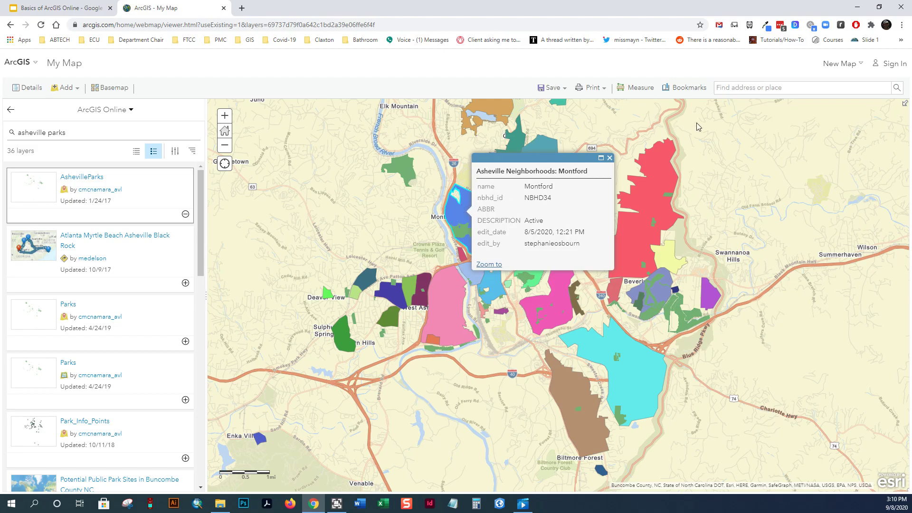
- Measure the 1.8-mile distance from a park to Montford, then close the Measure window
click(639, 88)
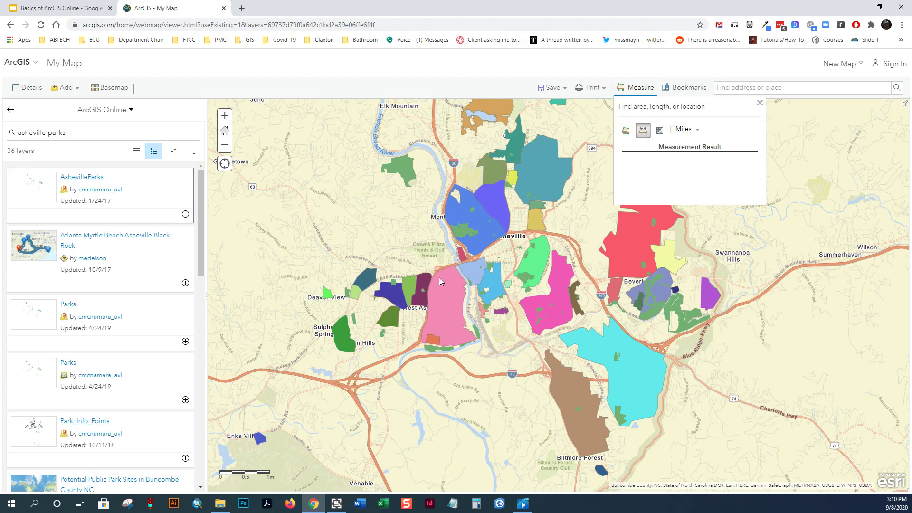
mouse_move(469, 224)
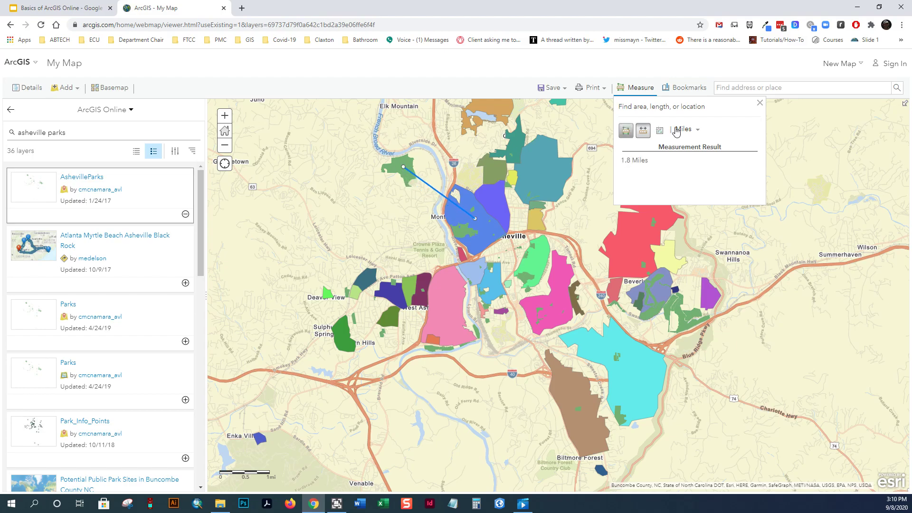
click(760, 102)
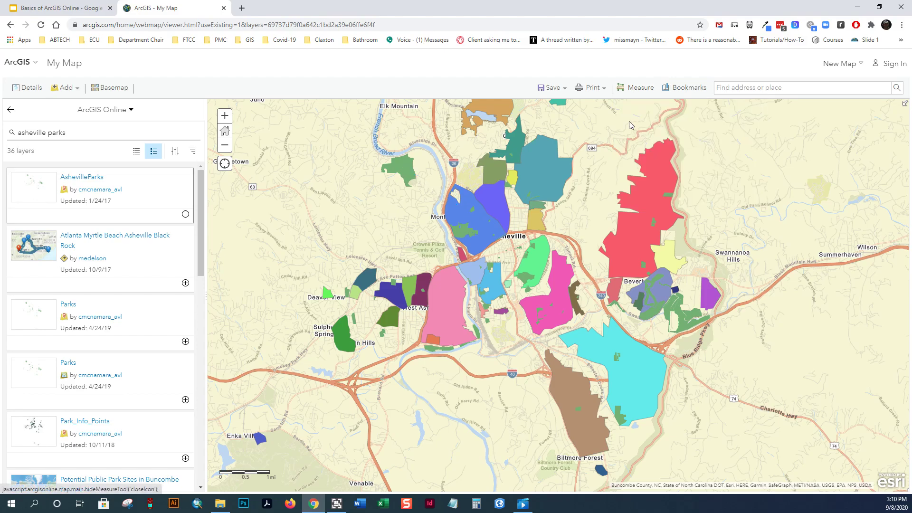
mouse_move(677, 103)
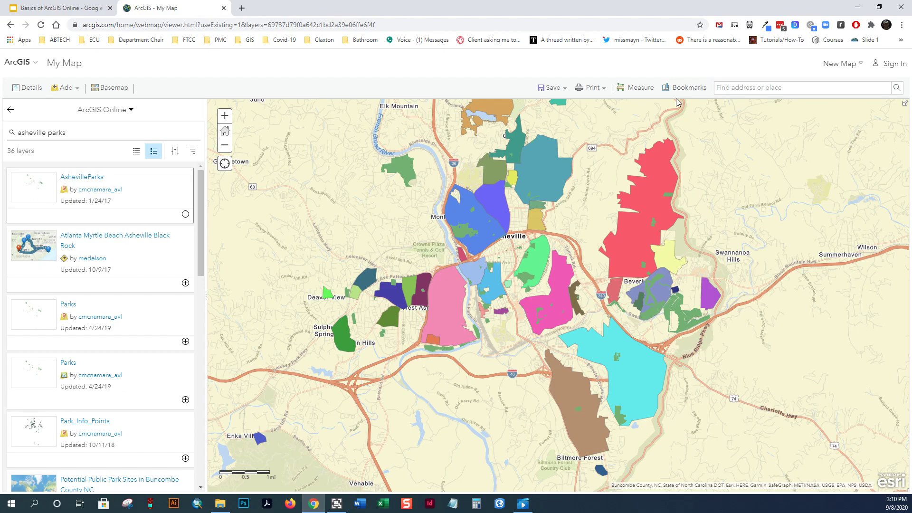
- Sign in with the saved ArcGIS account from the autofill list so the map can be saved
click(550, 88)
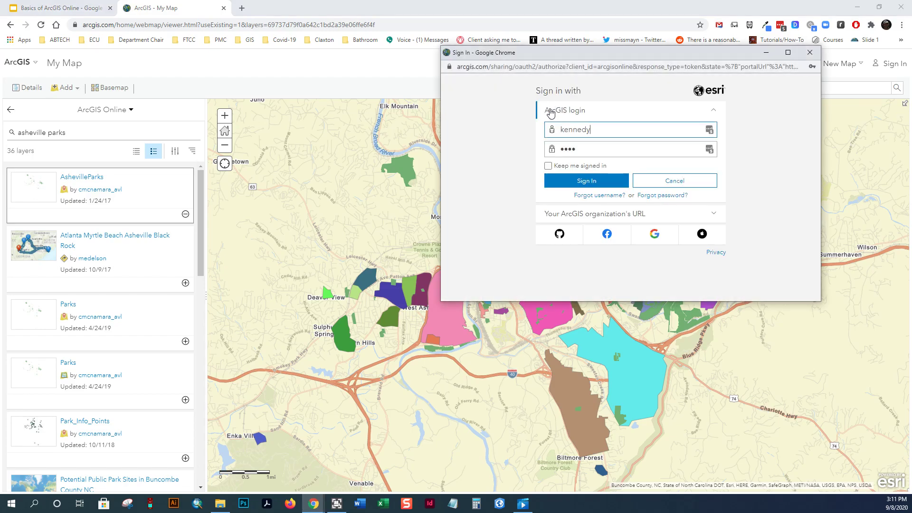
click(628, 130)
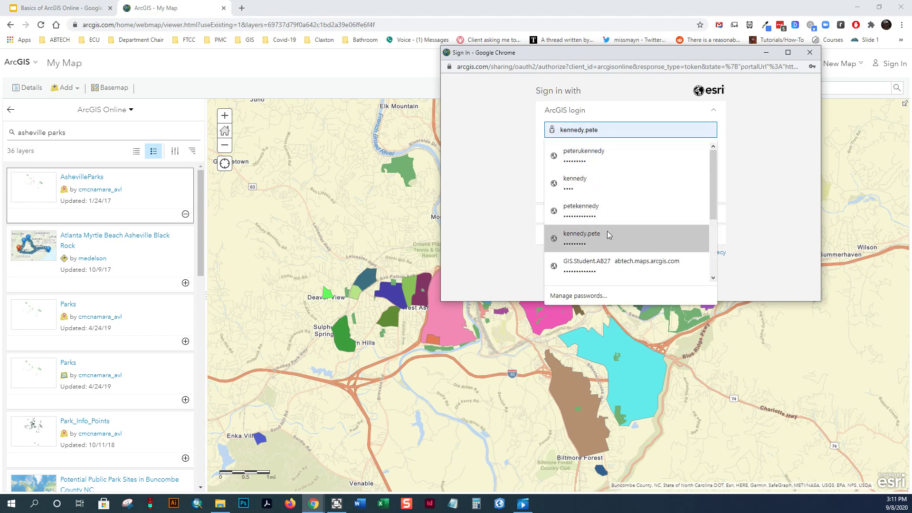
click(581, 153)
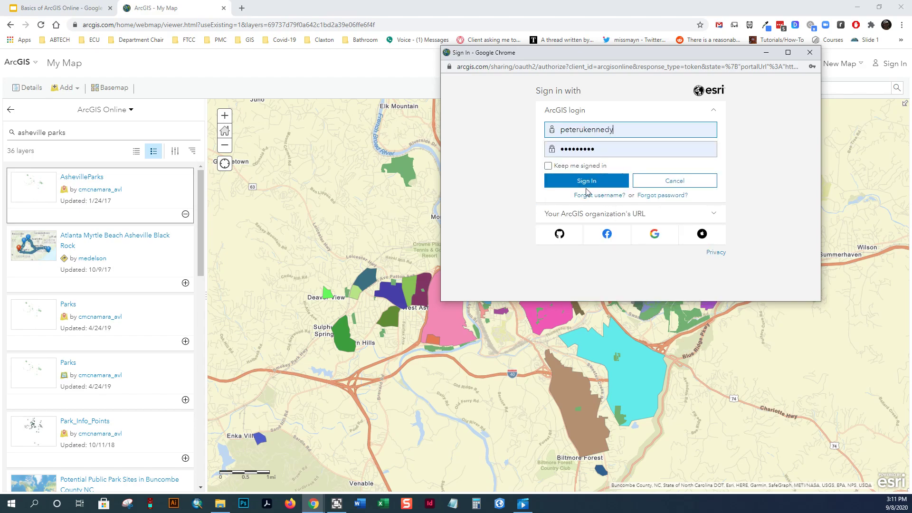
click(586, 180)
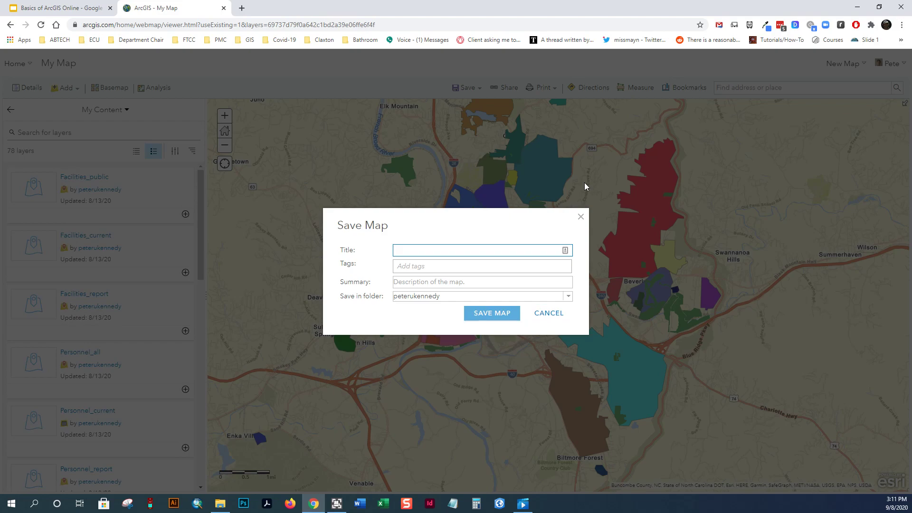
- Title the map Demo Map 2 and tag it A-B Tech and Asheville
text(D)
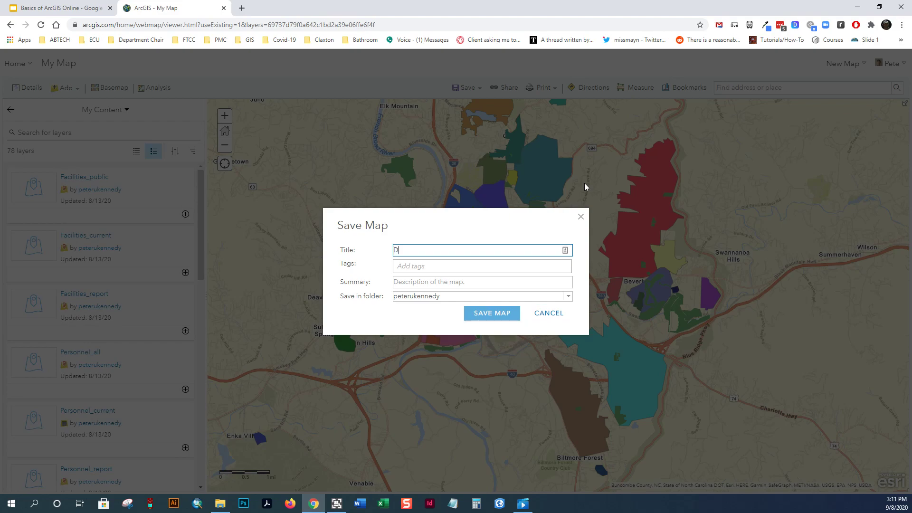
text(emo Map 2)
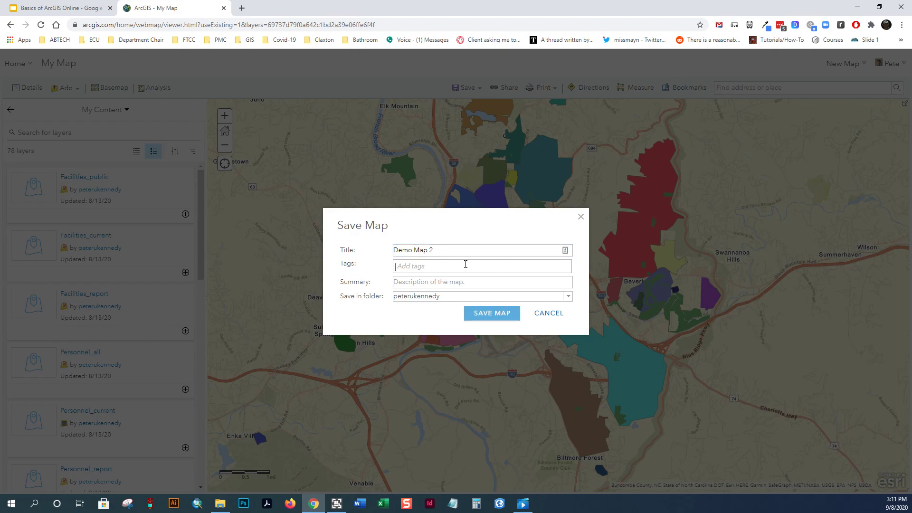
text(A-B)
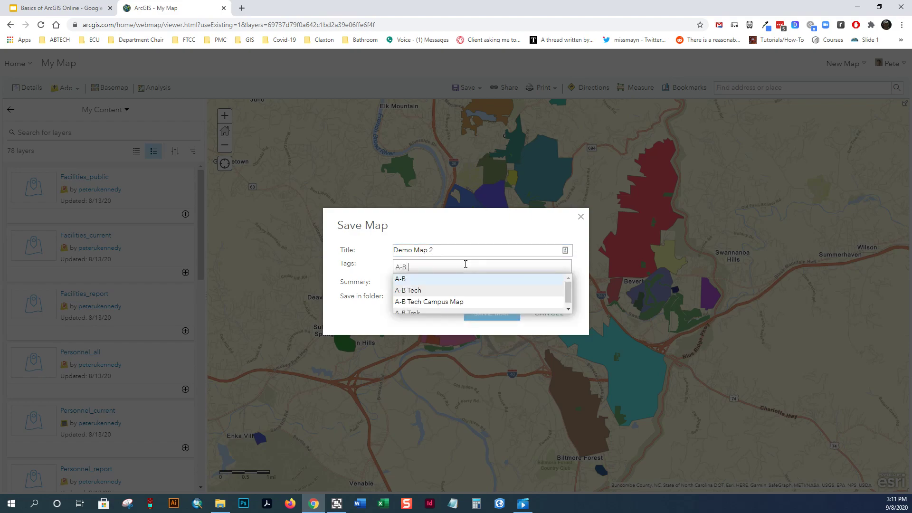
text(Tech)
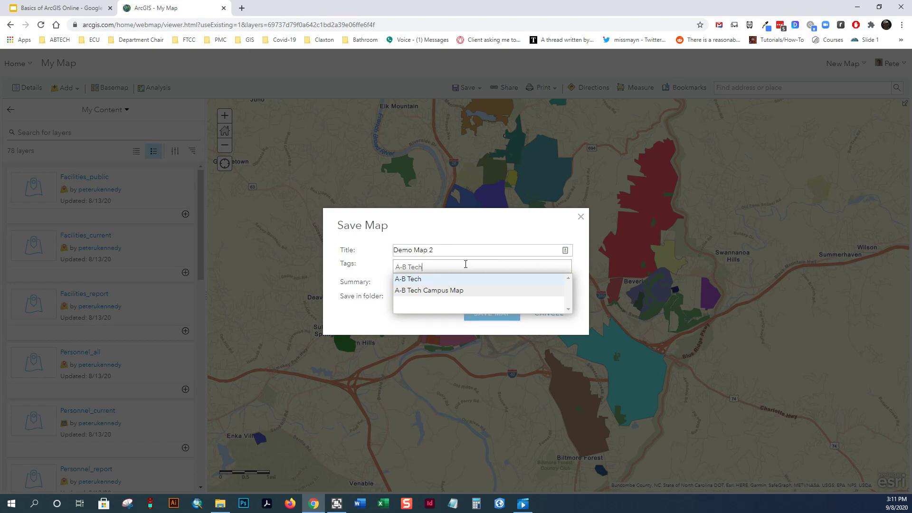
click(408, 279)
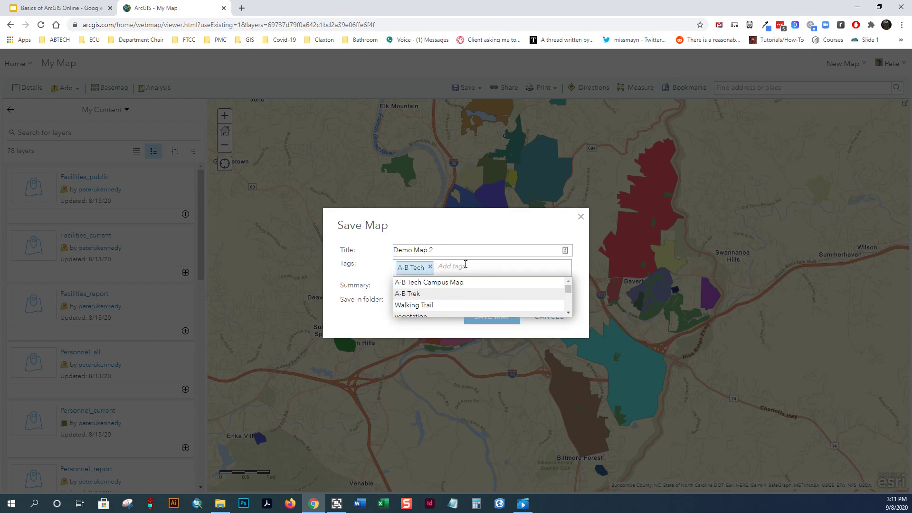
text(Ahs)
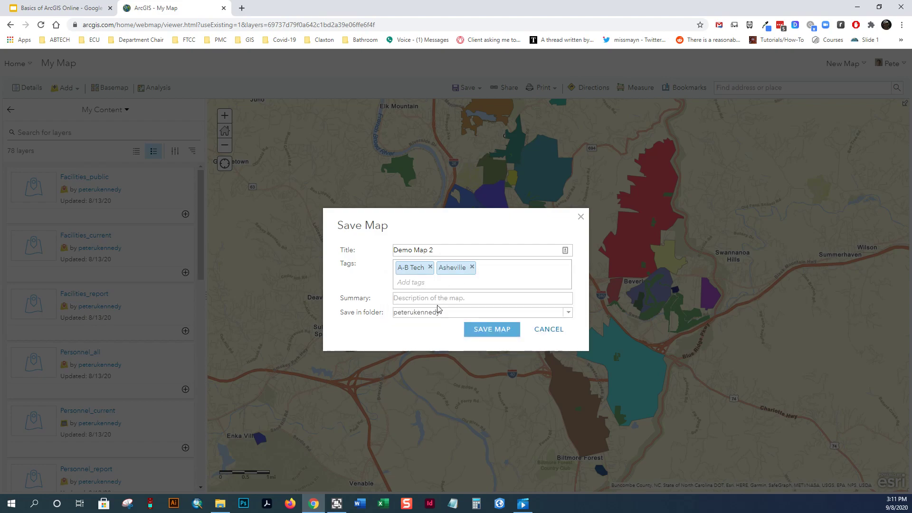
- Add the 'This a demo map for m...' GIS-classes summary and save the map to the home folder
text(This)
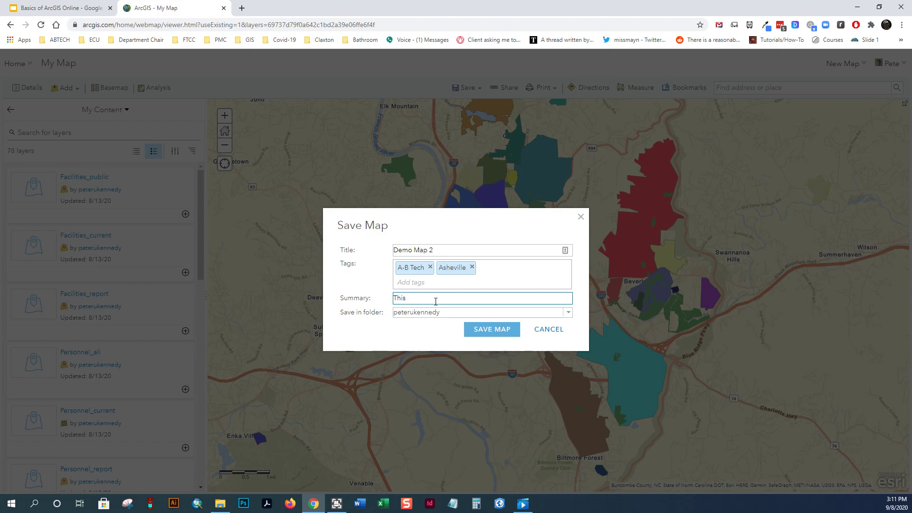
text(a demo map)
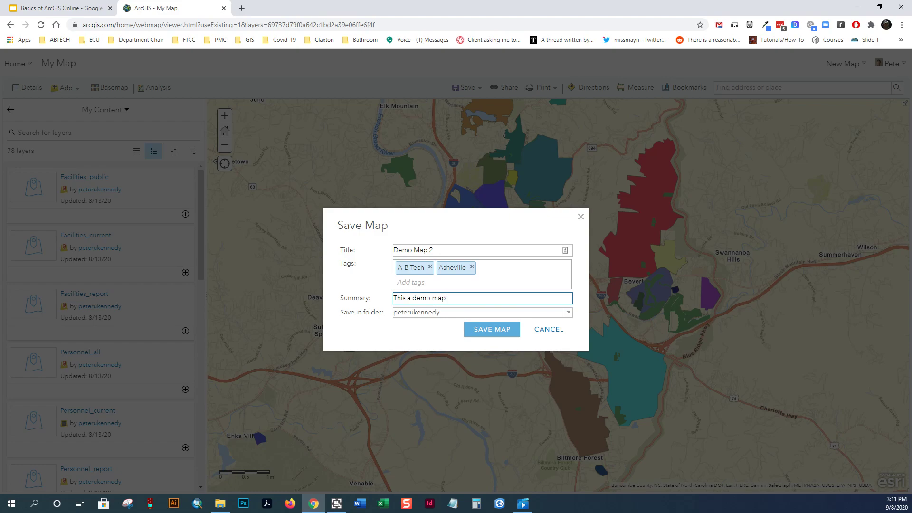
text(for my GIS classes)
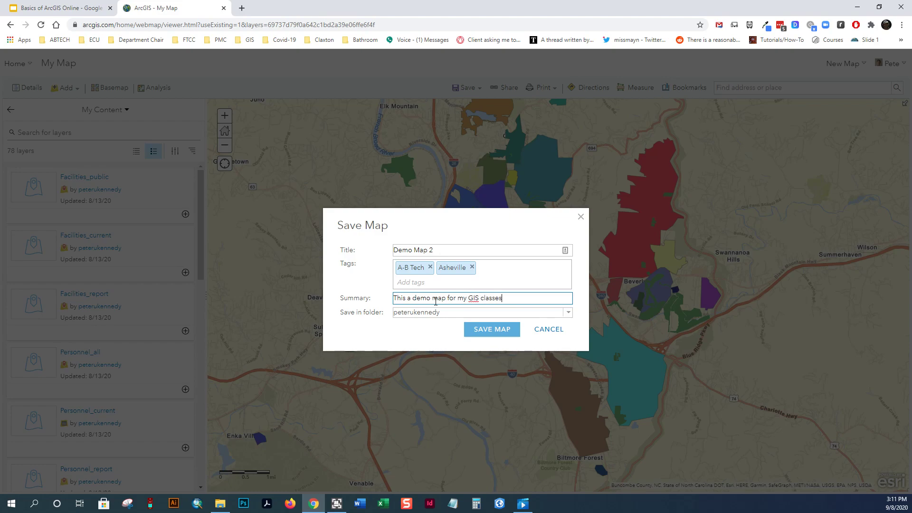
text(.)
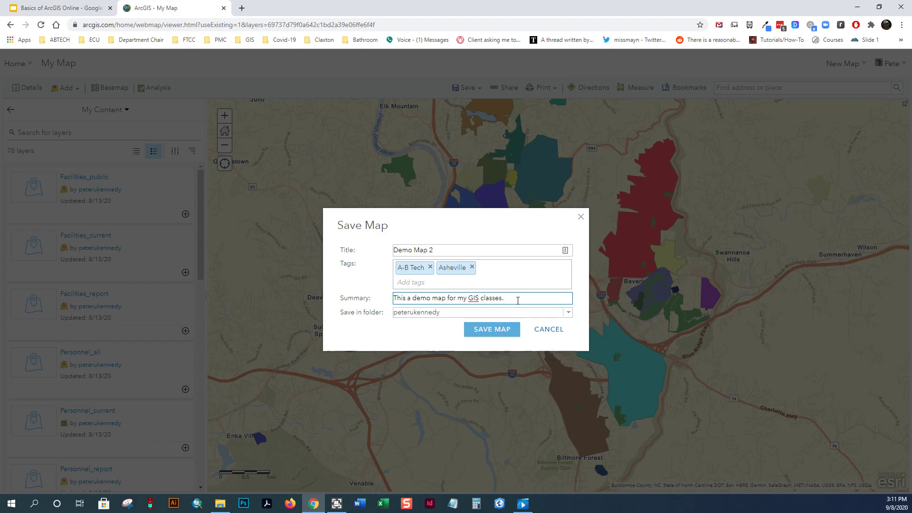
click(565, 313)
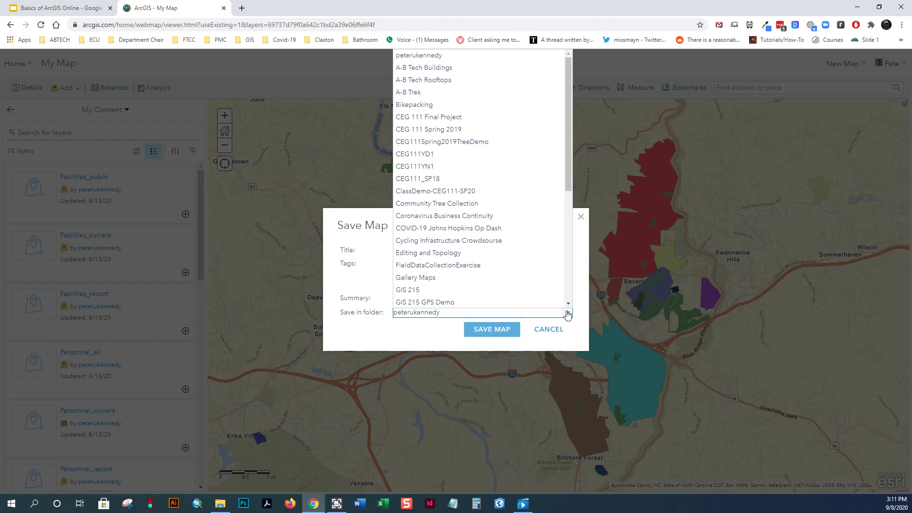
mouse_move(533, 99)
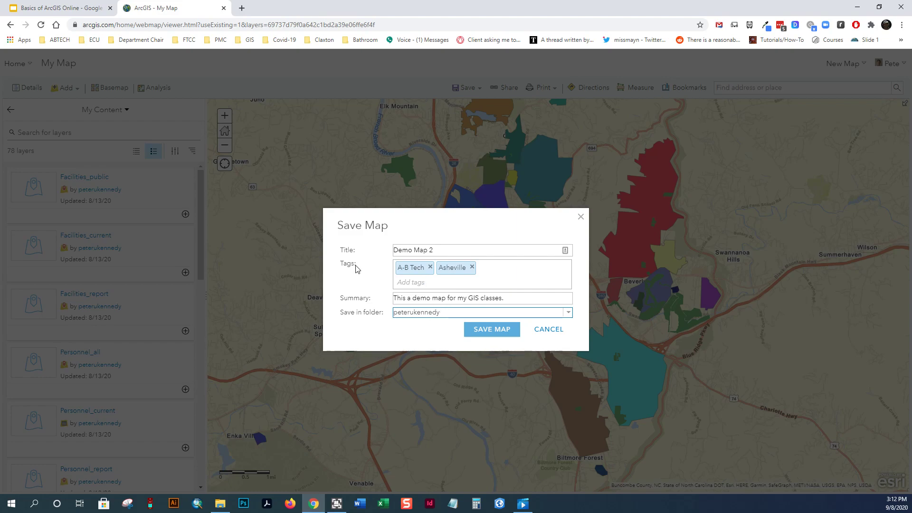
click(477, 312)
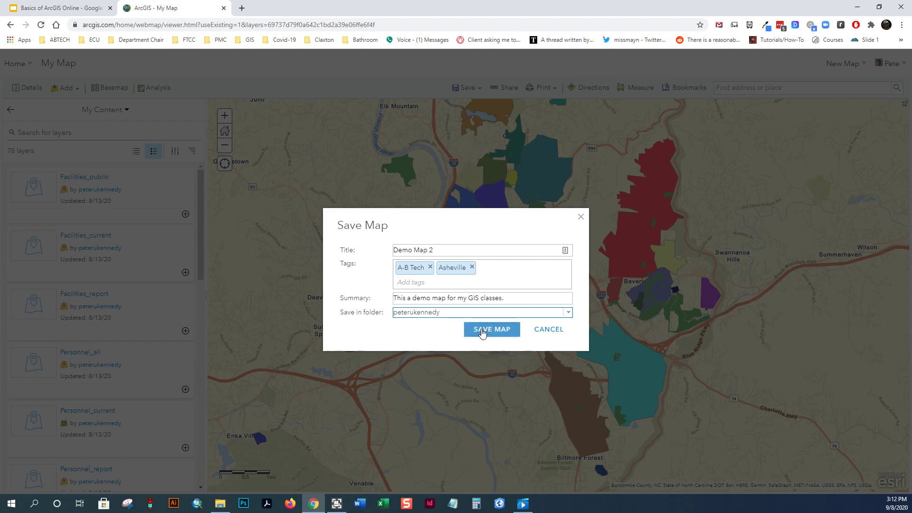
click(491, 329)
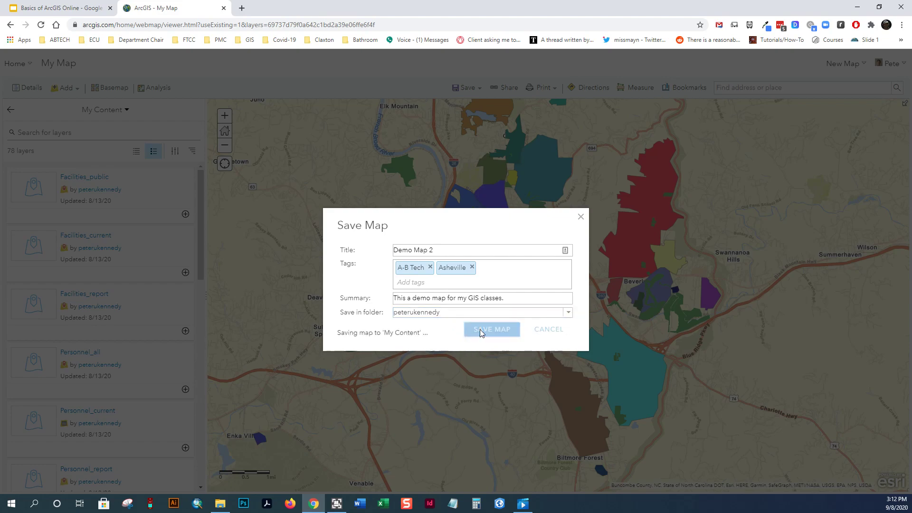
click(491, 328)
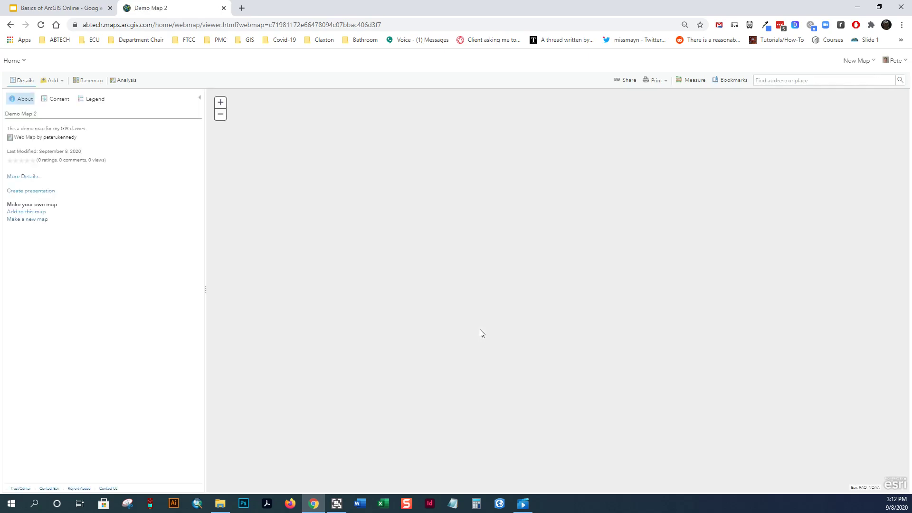
- Show Demo Map 2's layers and web address, then bring up the site pages menu
click(57, 98)
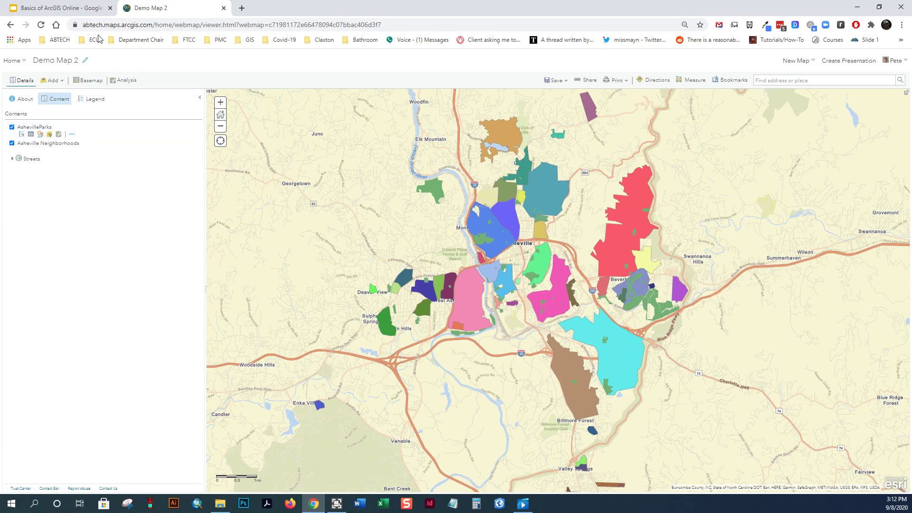
click(233, 25)
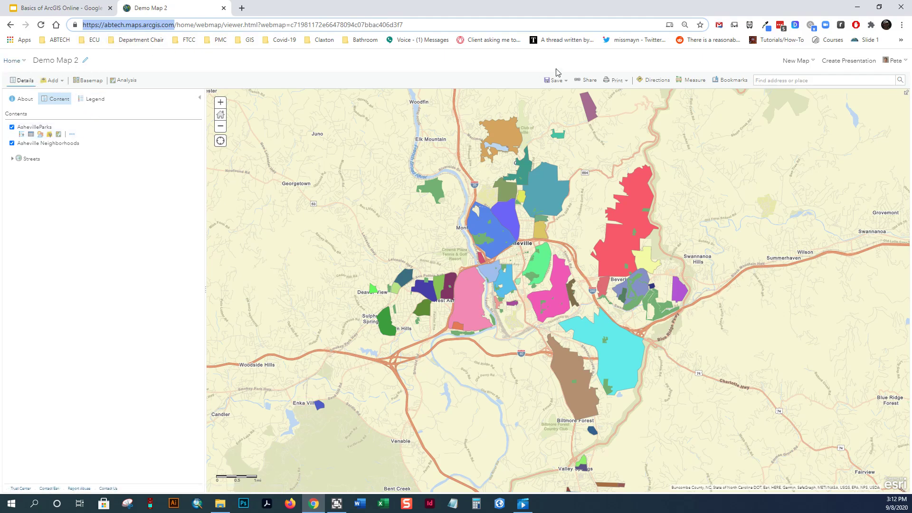
click(554, 80)
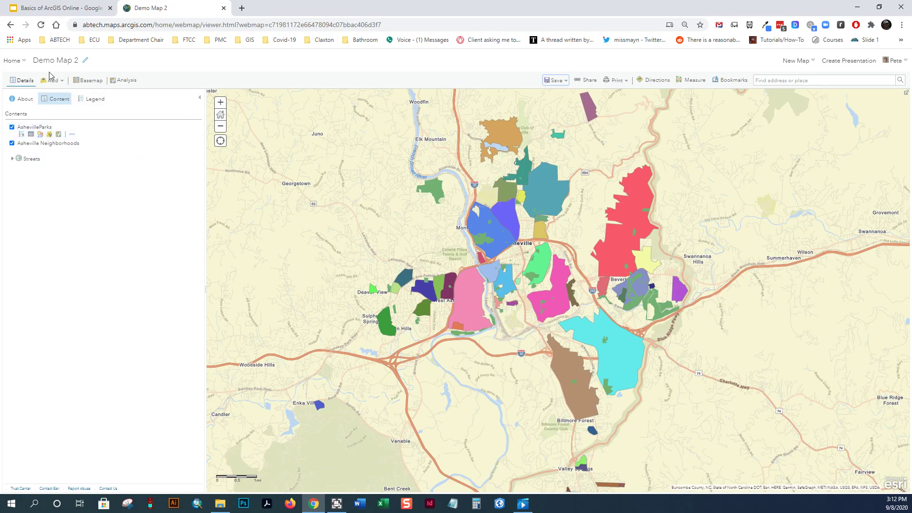
click(12, 60)
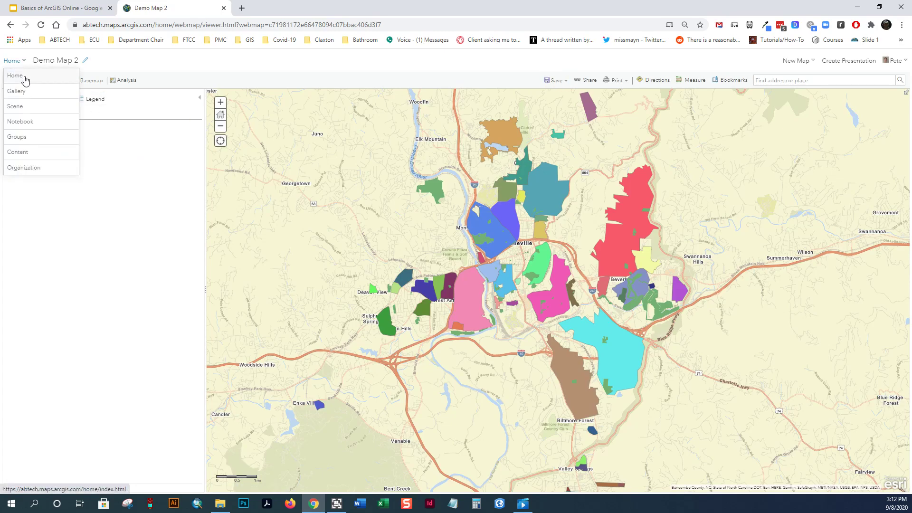
mouse_move(26, 94)
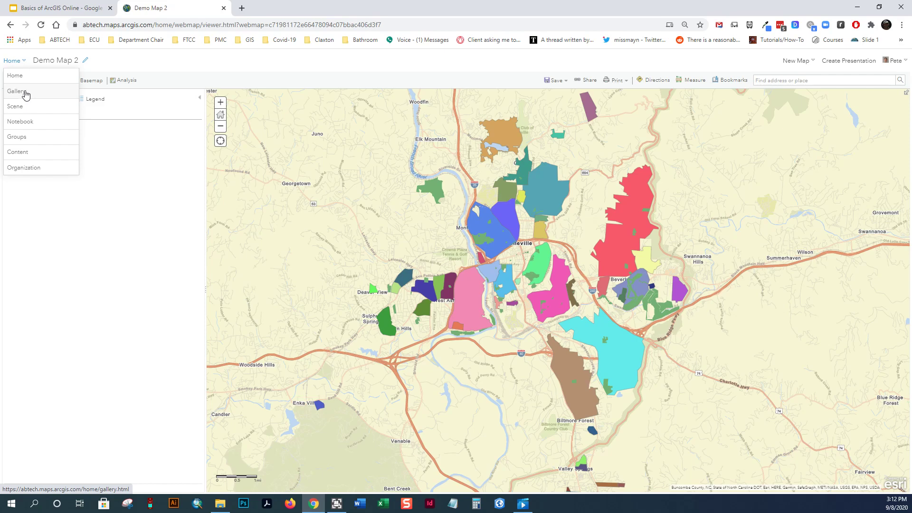
mouse_move(31, 124)
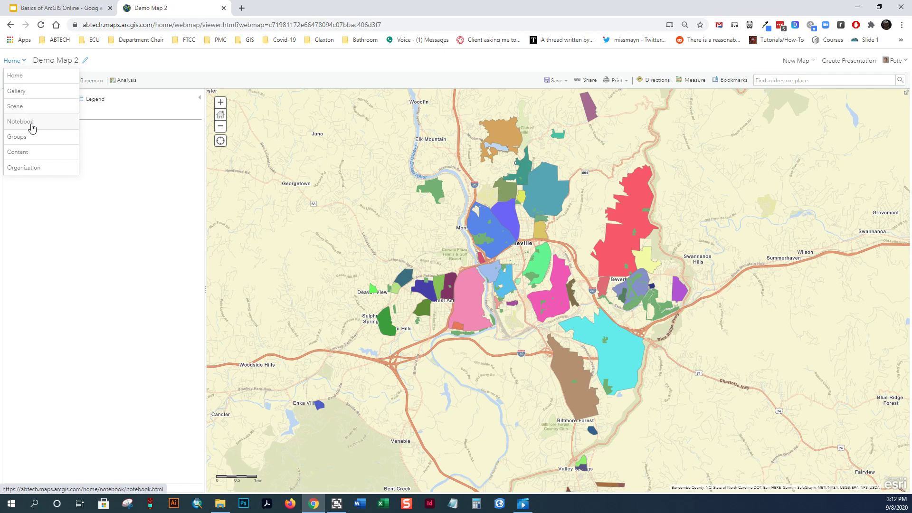
mouse_move(31, 161)
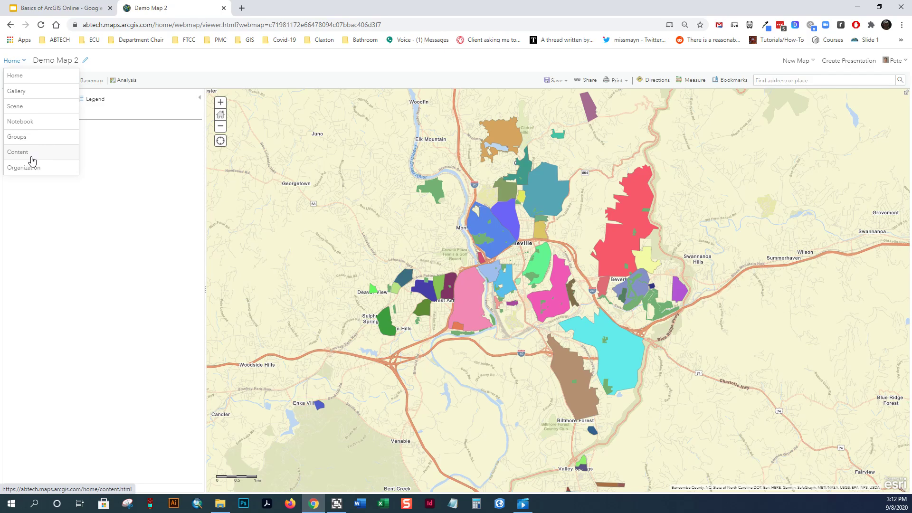
mouse_move(41, 168)
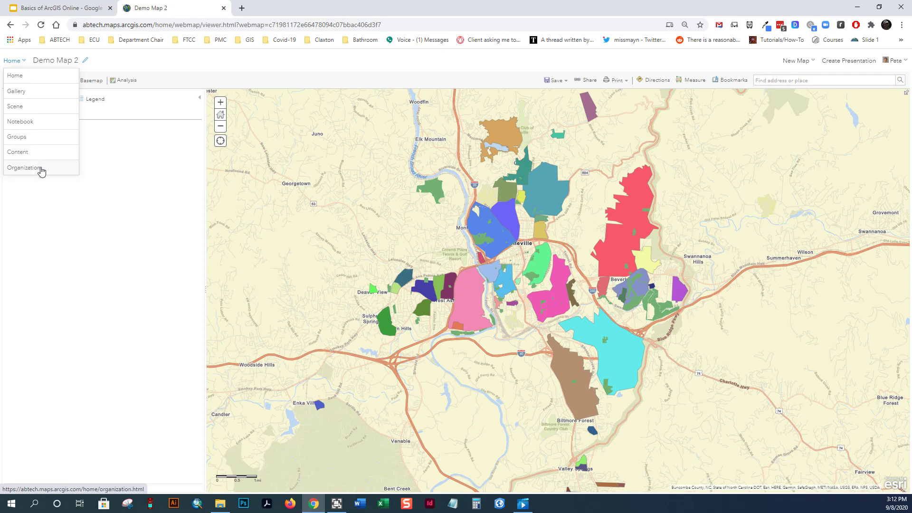
mouse_move(14, 75)
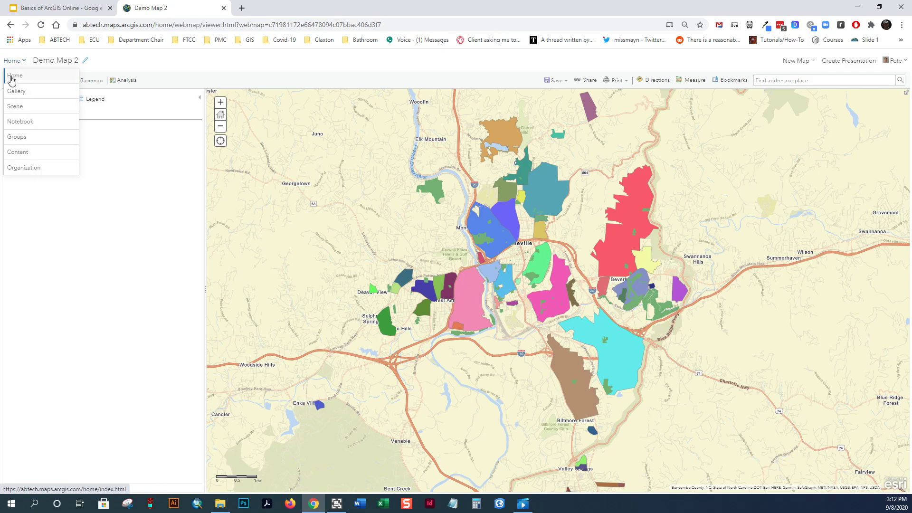
click(15, 75)
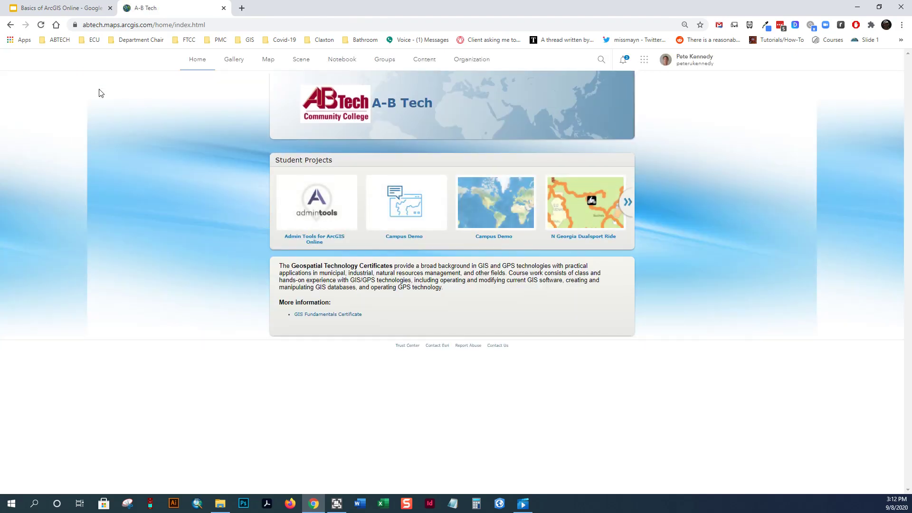
mouse_move(399, 222)
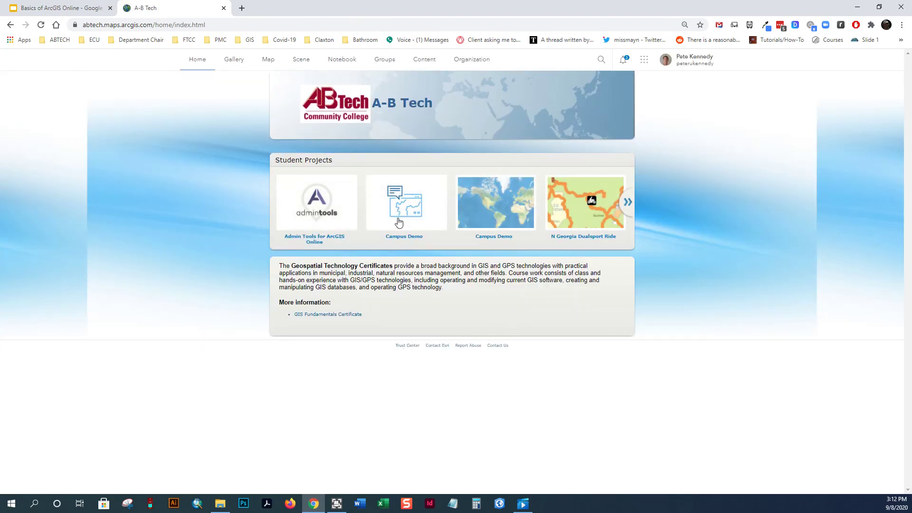
mouse_move(463, 195)
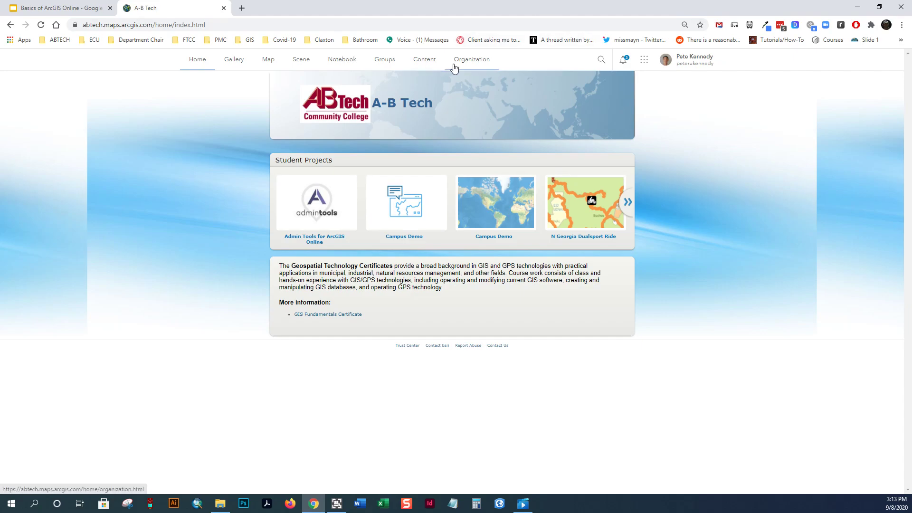
mouse_move(475, 68)
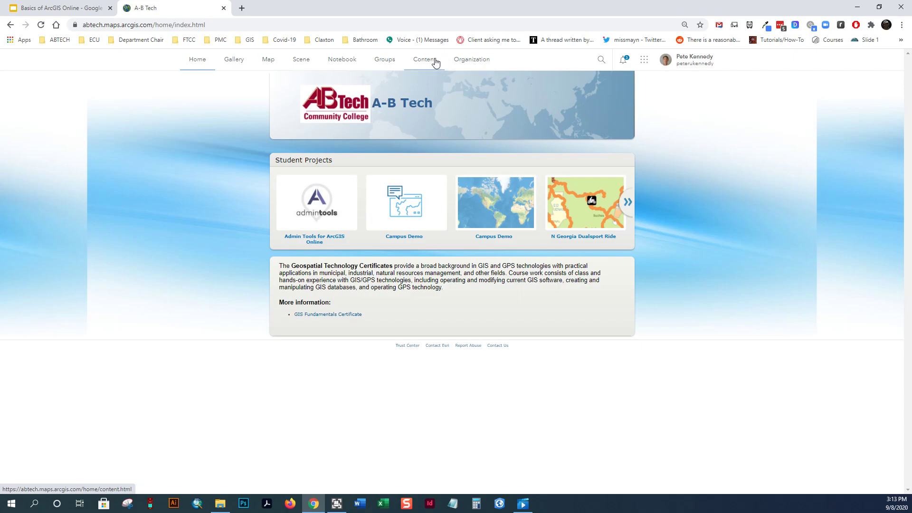
- Show My Content and the two items in the Bikepacking folder
click(423, 58)
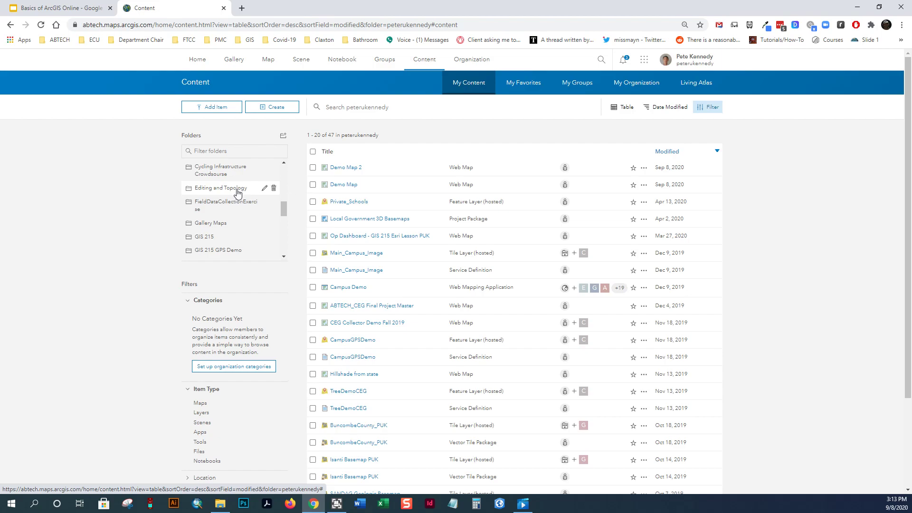
mouse_move(226, 180)
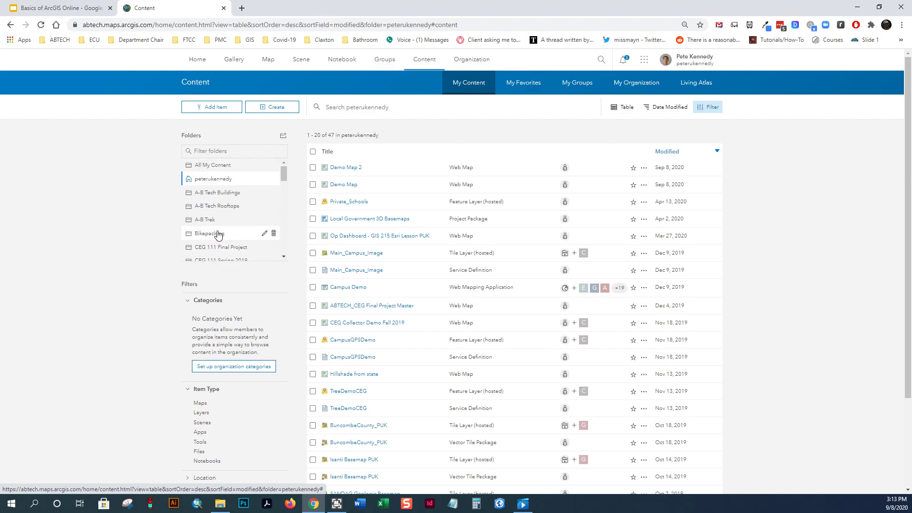
click(209, 234)
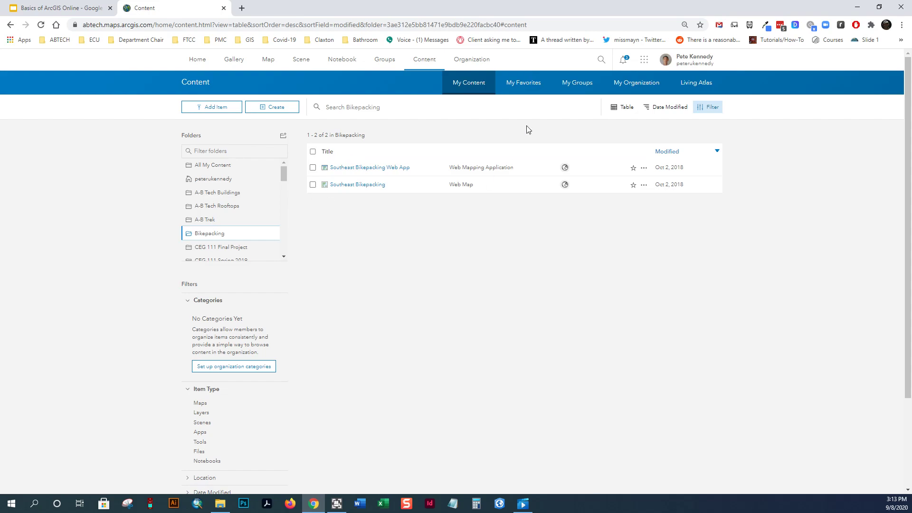
mouse_move(224, 213)
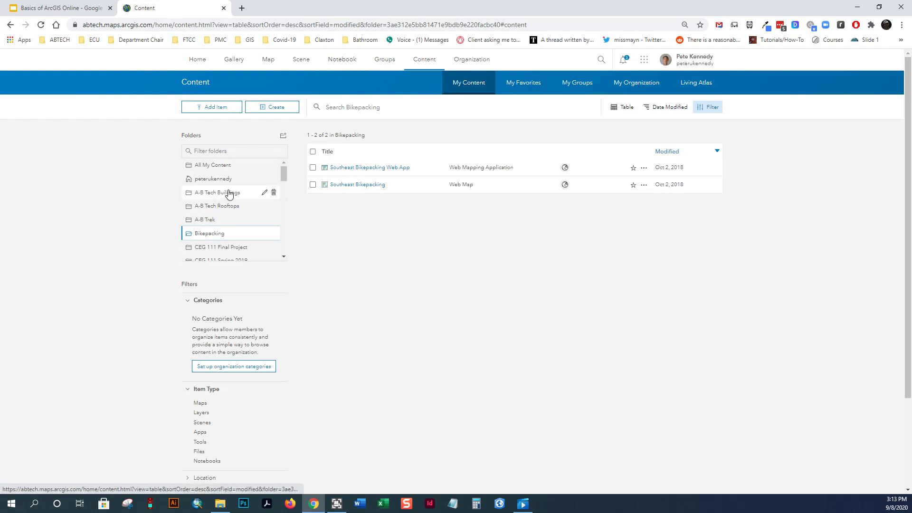
mouse_move(307, 264)
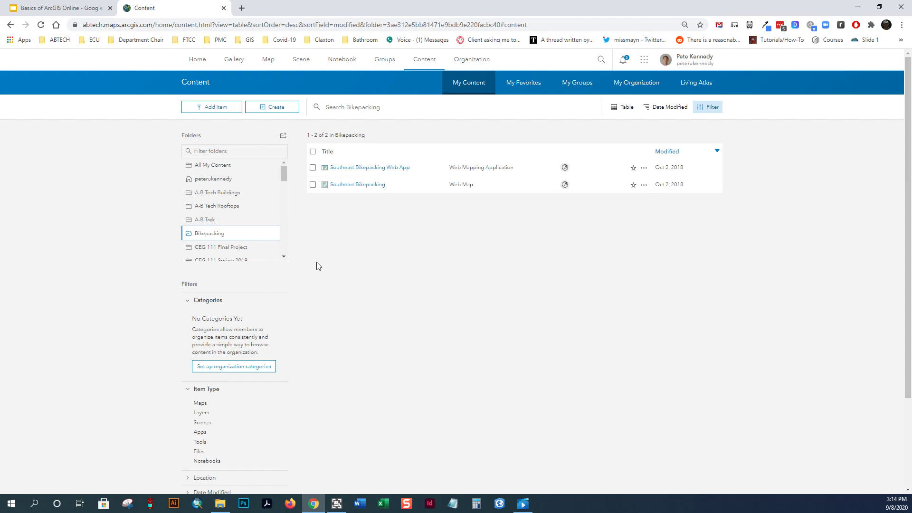
mouse_move(312, 236)
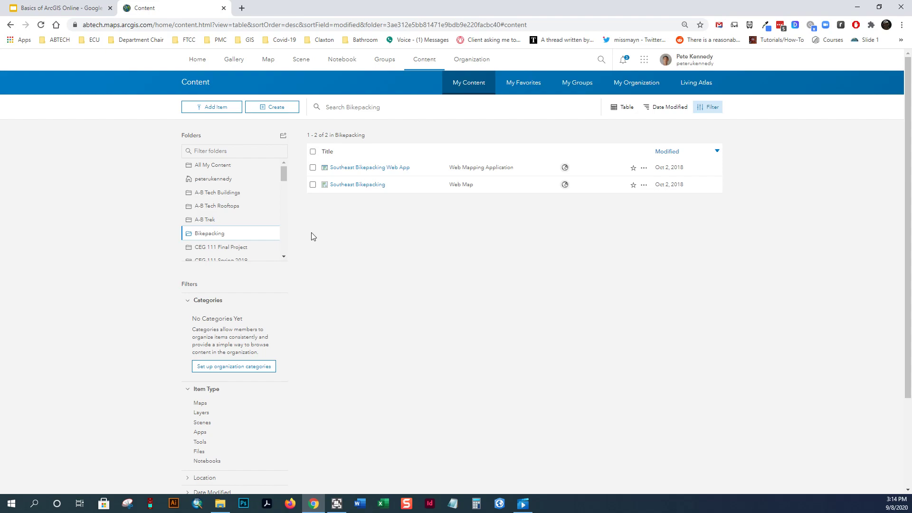
mouse_move(636, 82)
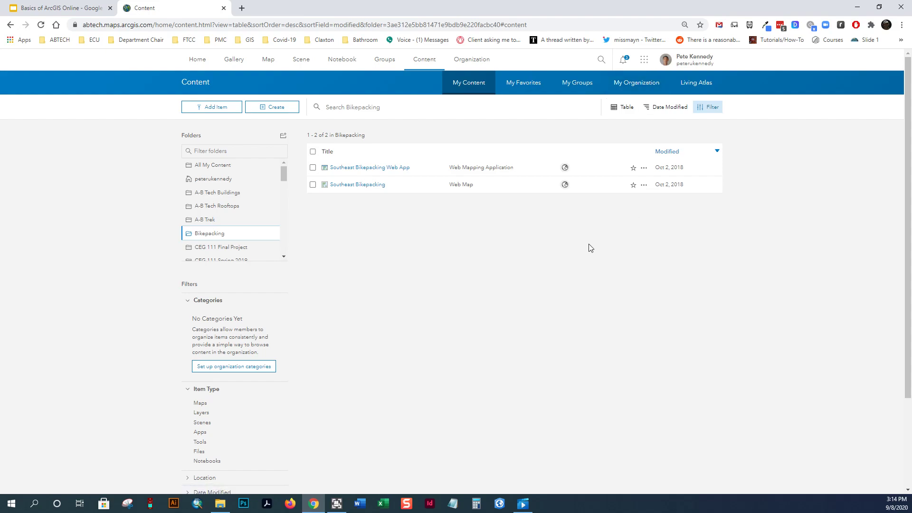
- Show the CEG 111 B1 Fall 2020 group's eight items, then all 2433 organization items
click(577, 82)
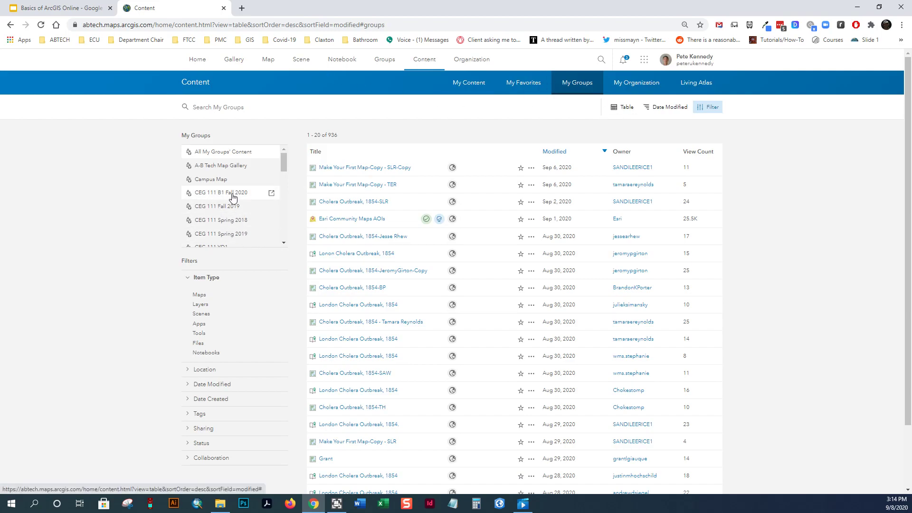
mouse_move(210, 180)
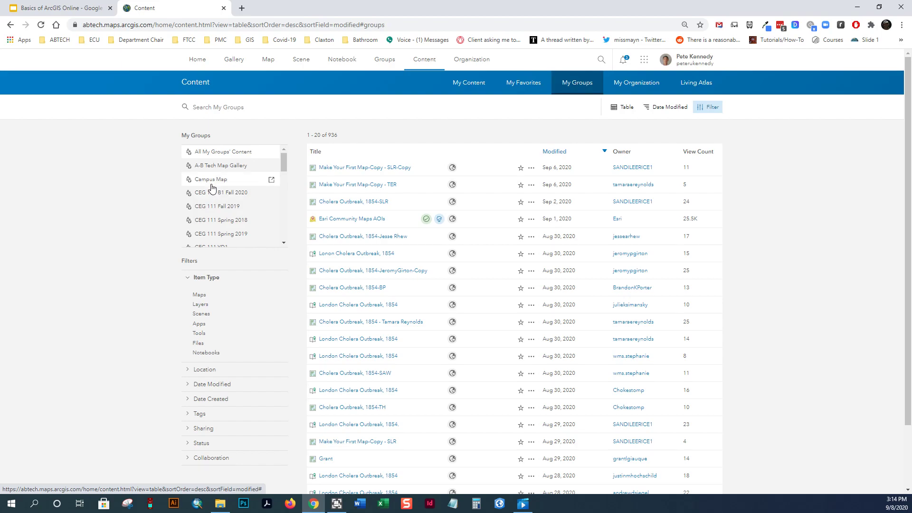
mouse_move(219, 193)
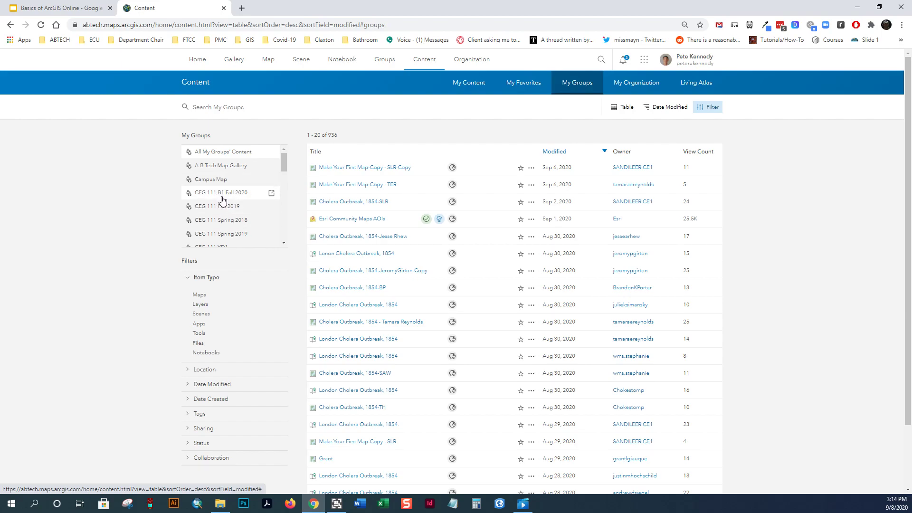
click(221, 193)
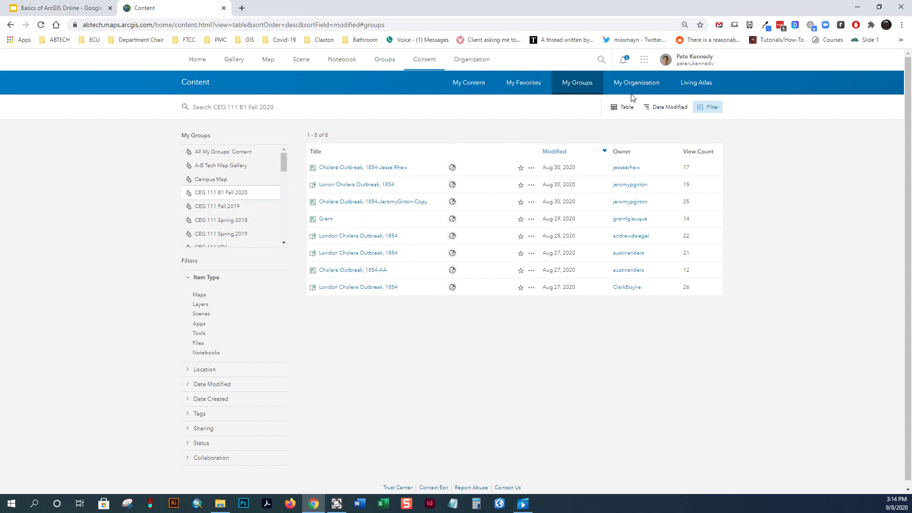
click(636, 83)
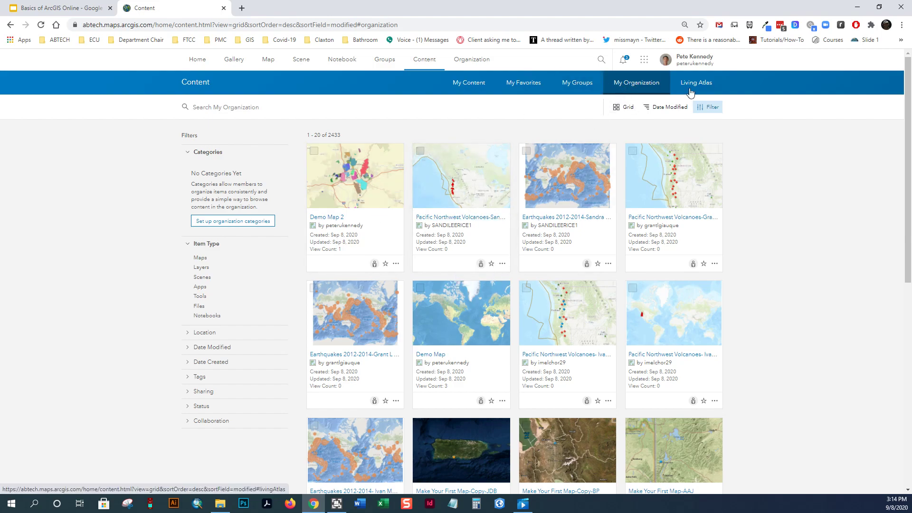
- Bring up the A-B Tech organization overview with its 253 members, credits and add-on licenses
scroll(down, 3)
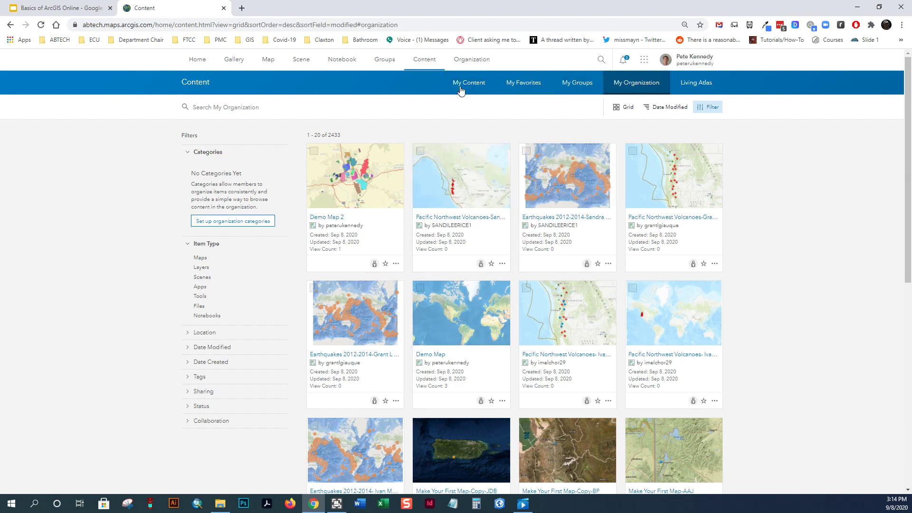
click(472, 59)
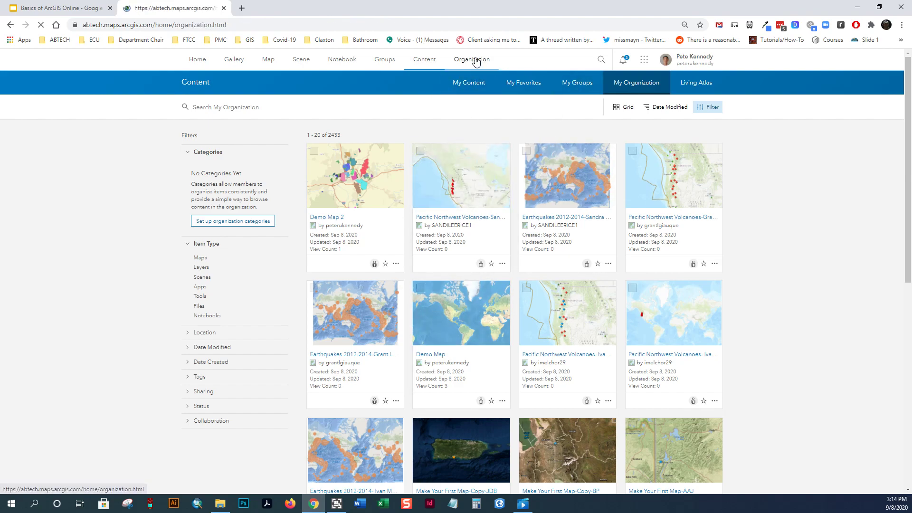
click(475, 59)
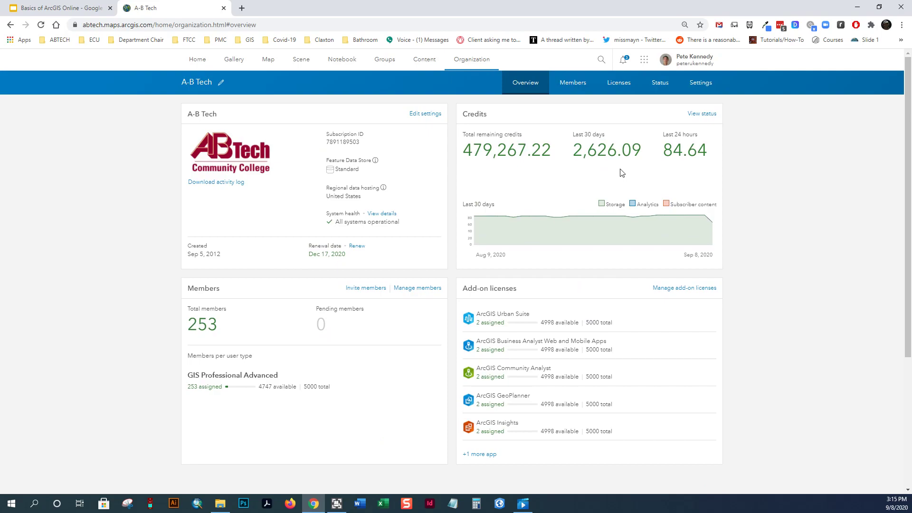
- Review the organization's members list and add-on licenses, then return to the overview
click(576, 81)
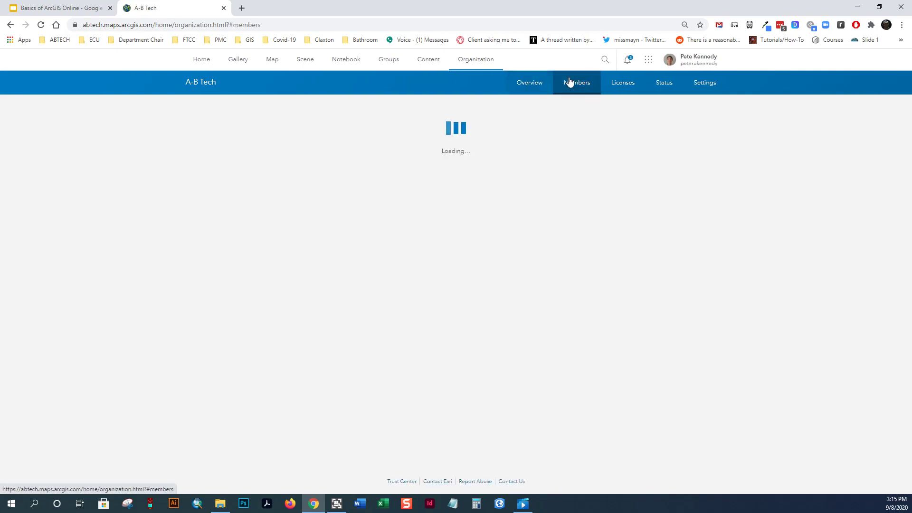
click(577, 82)
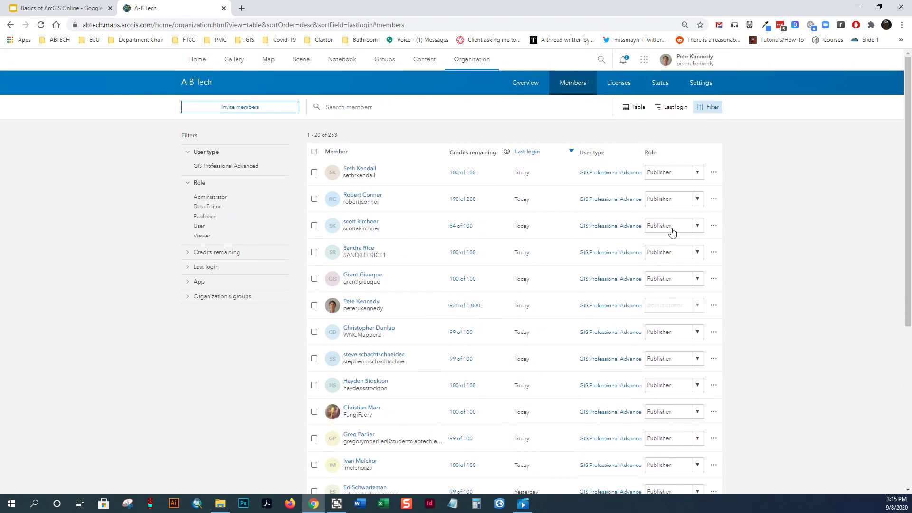
mouse_move(592, 357)
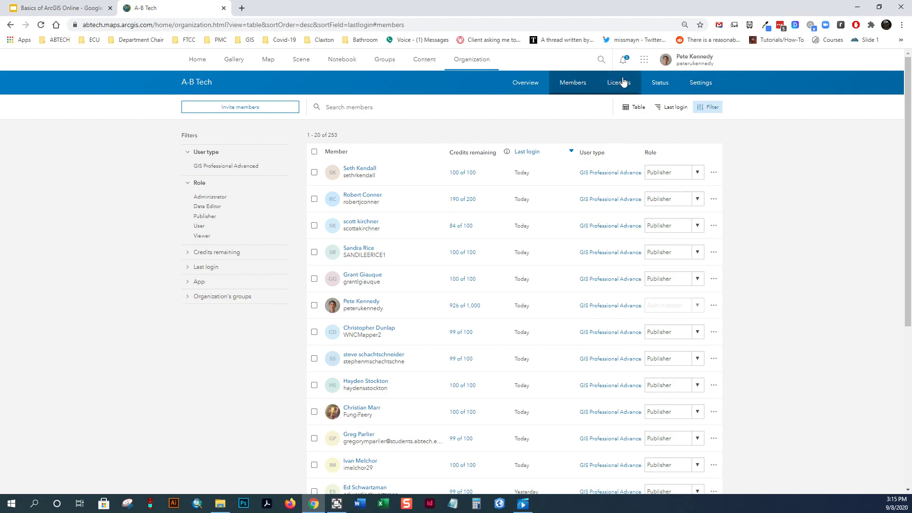
click(618, 82)
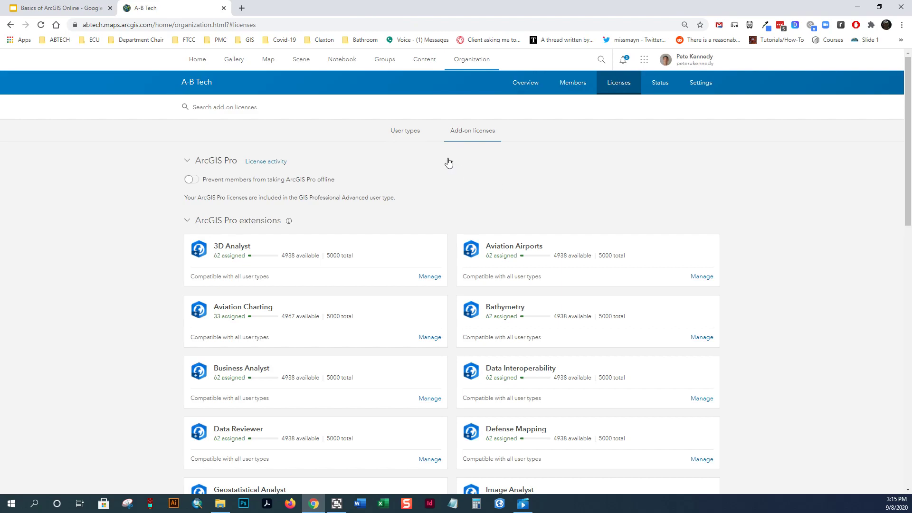
mouse_move(525, 81)
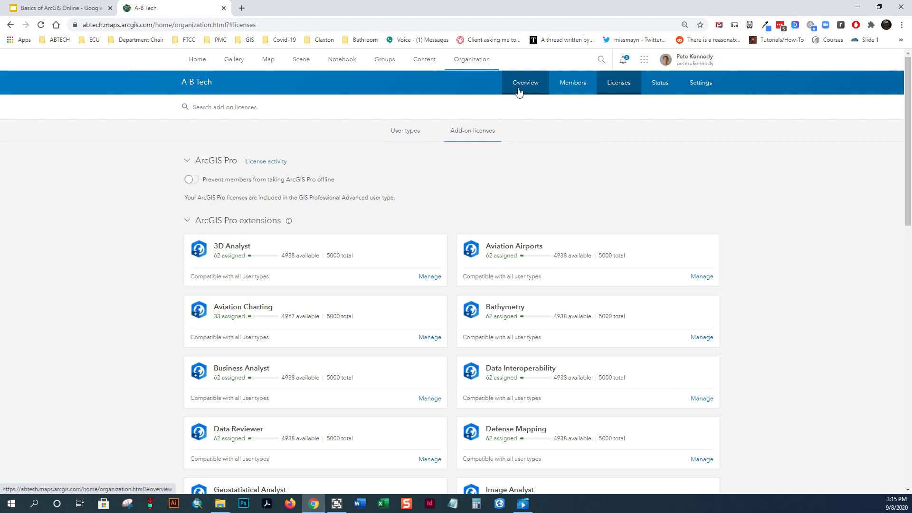
click(524, 82)
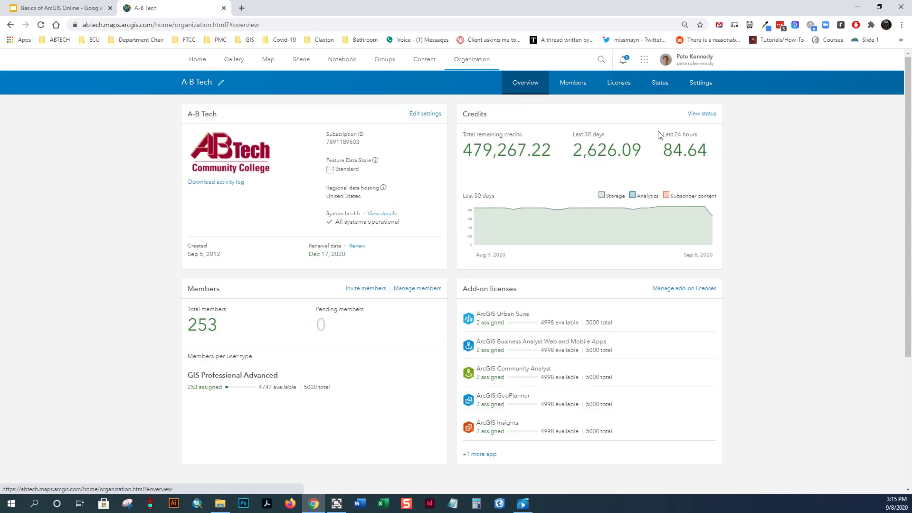
mouse_move(707, 175)
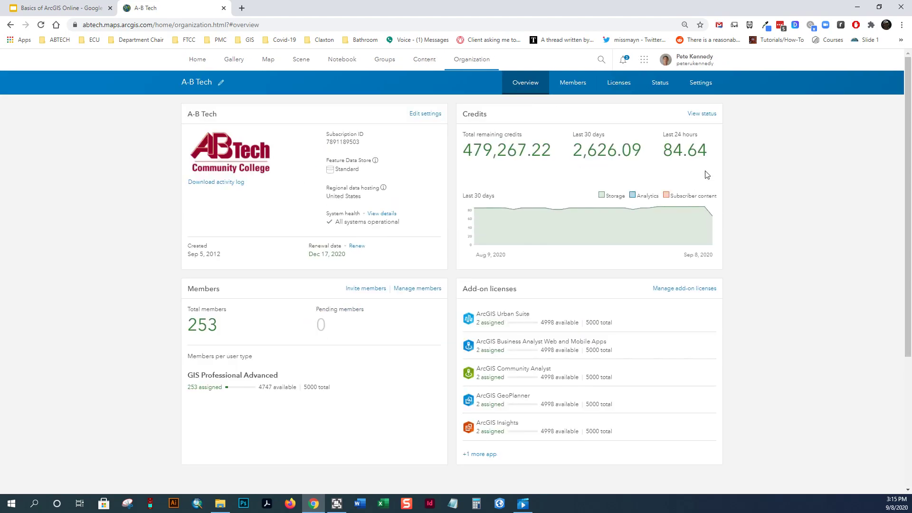
- Go back to the A-B Tech home page with Student Projects
click(197, 59)
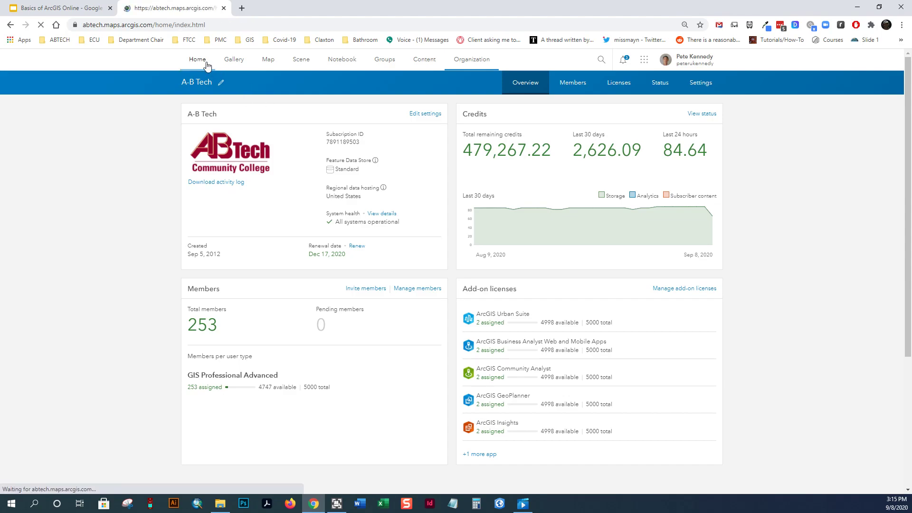
click(197, 59)
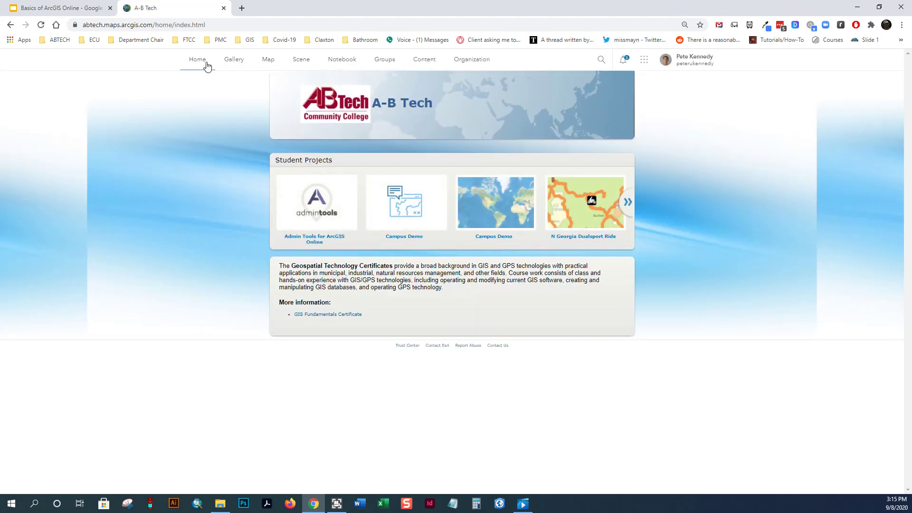